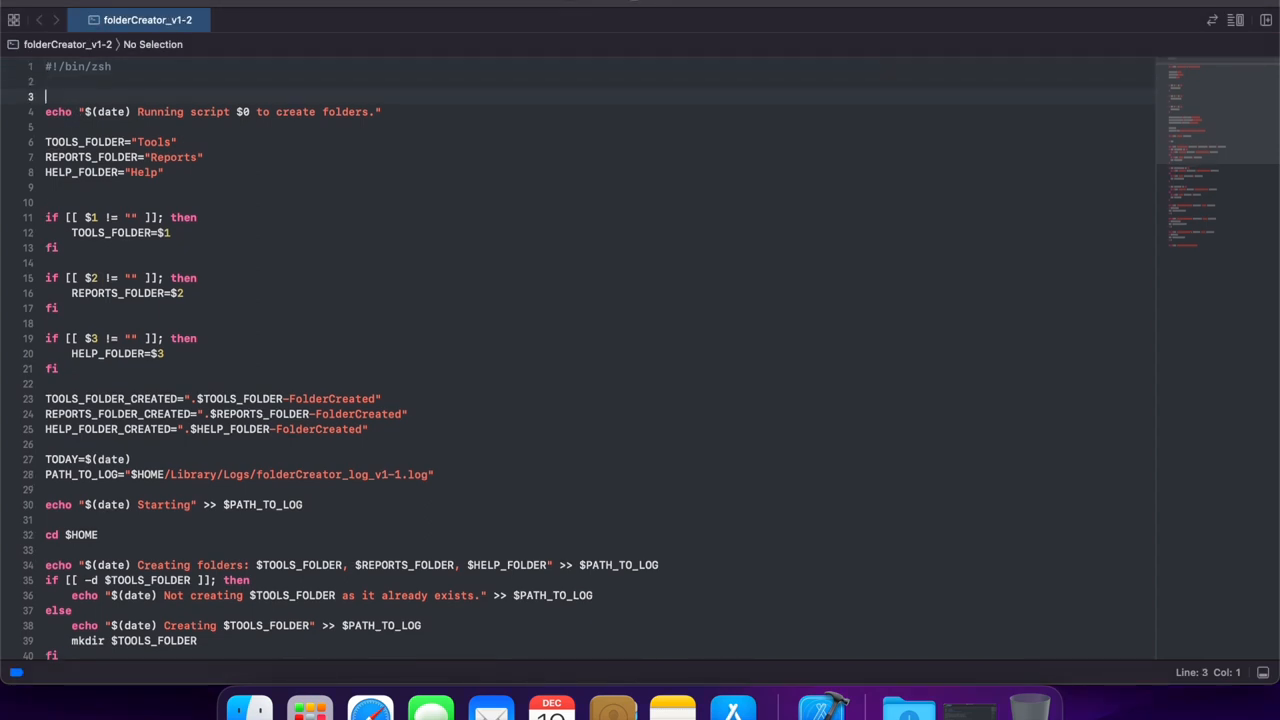
Add a '# Name: Arun Patwardhan' comment line at the top of the script.
type("#")
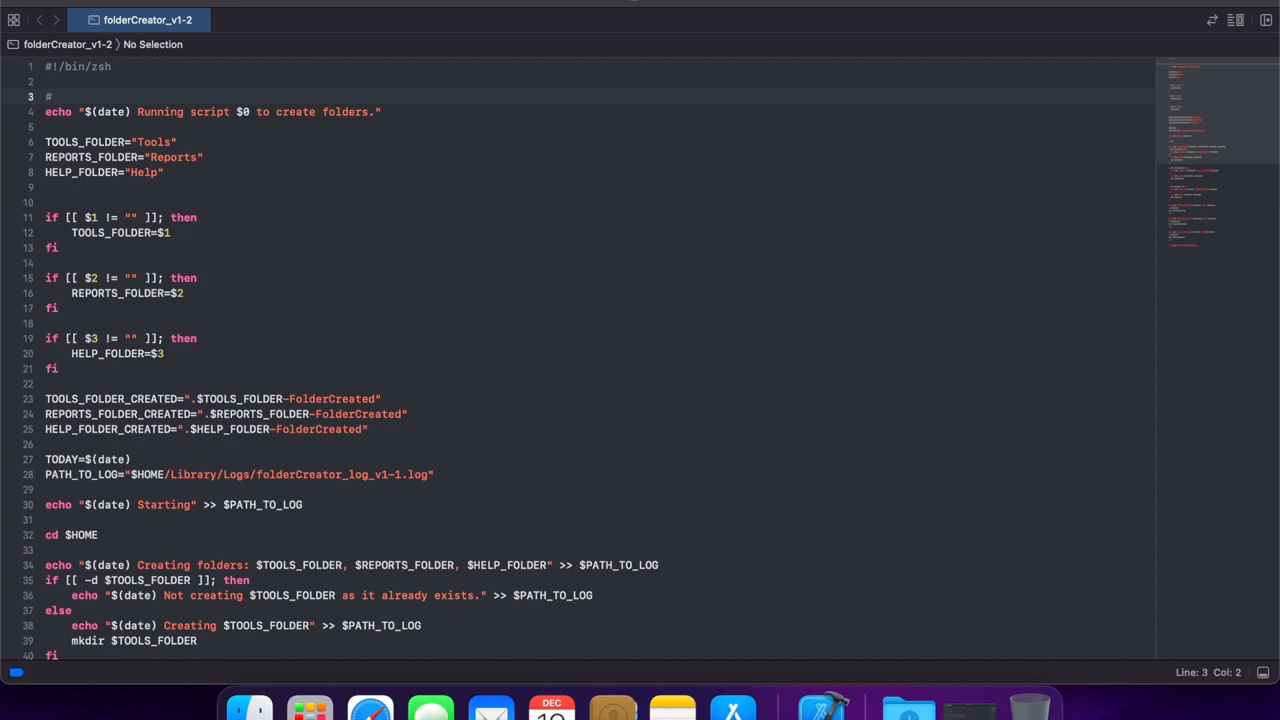
type("Nam")
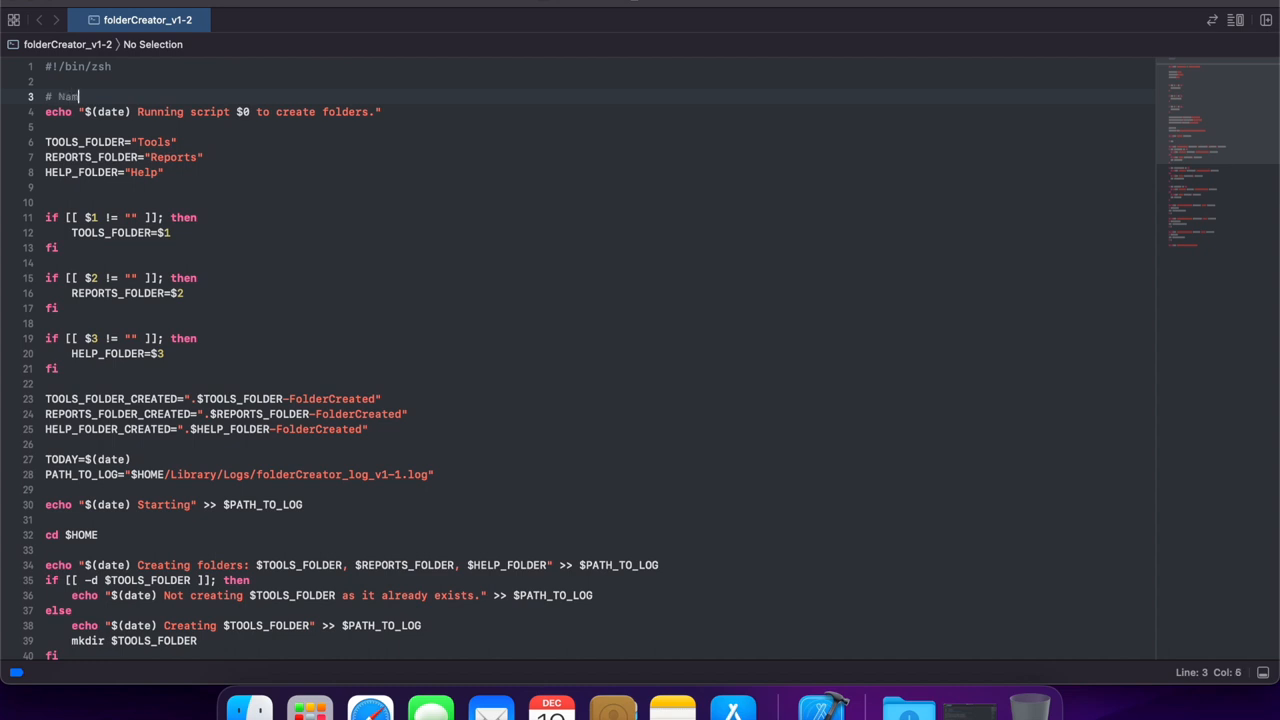
type("e:")
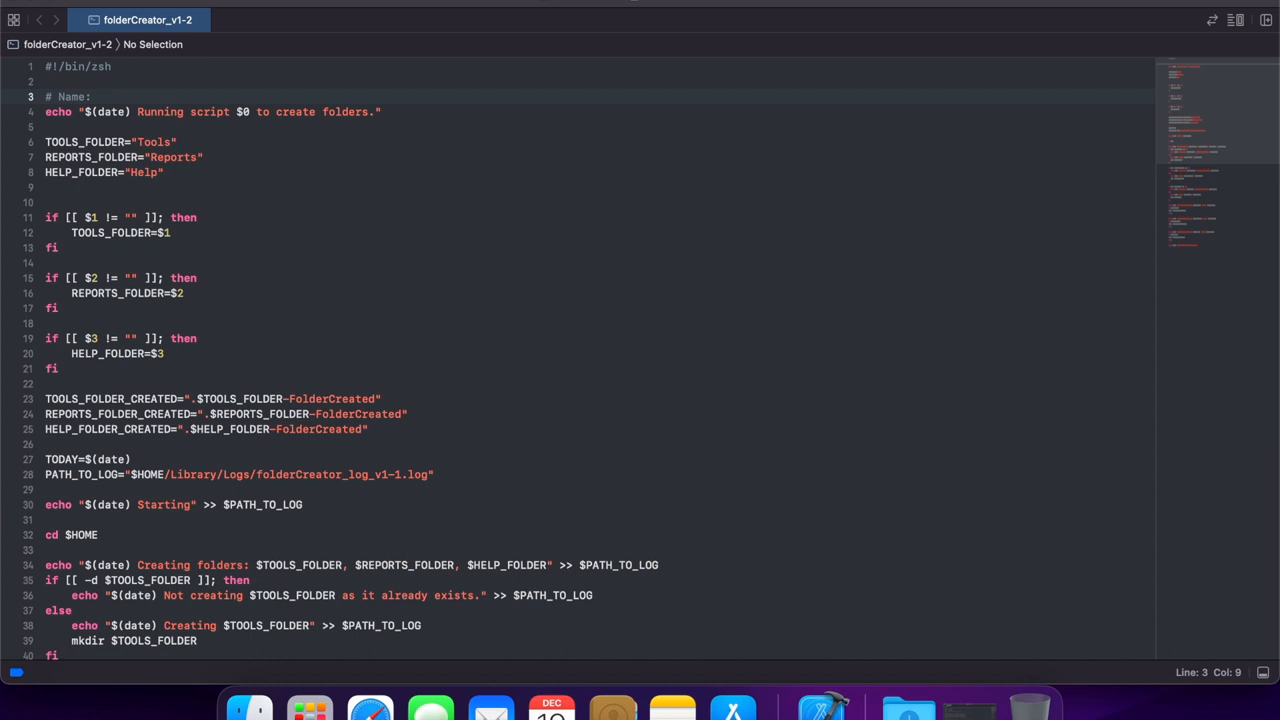
type("Arun")
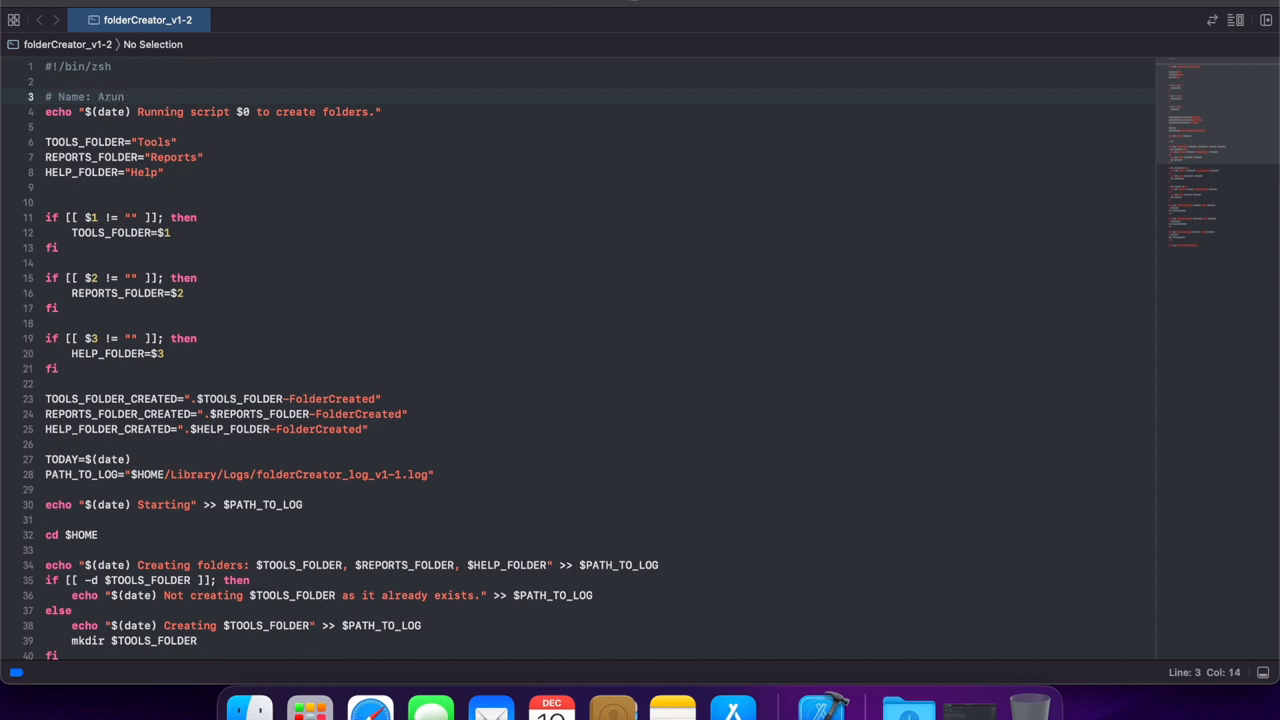
type("Patwardhan")
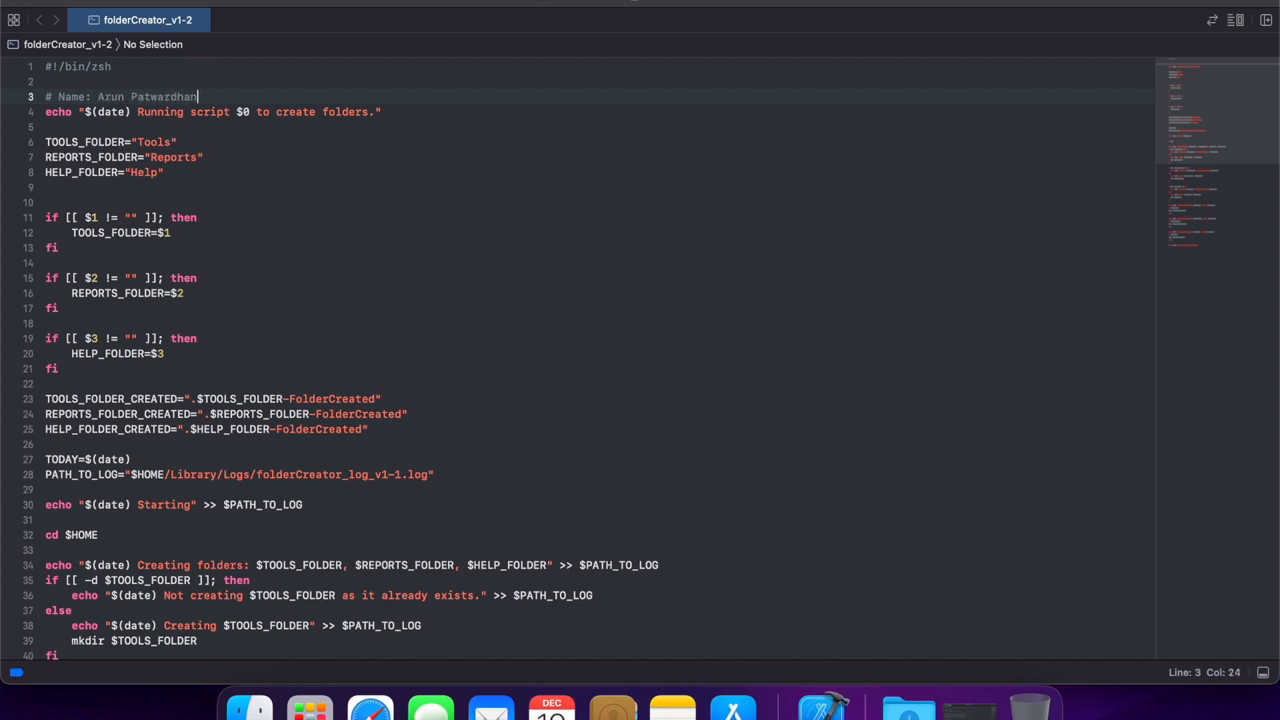
key("Return")
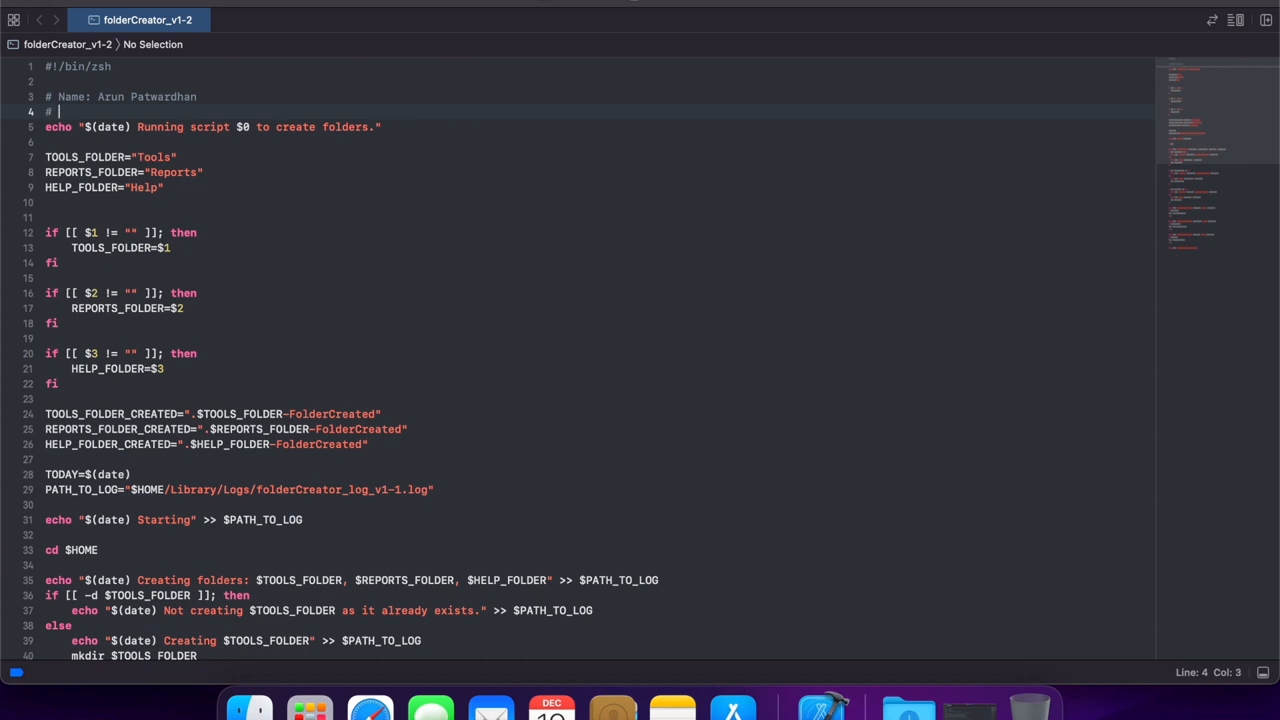
Add '# Date: 19th Dece...' and '# Email: arun@...' comment lines below the name.
type("Date:")
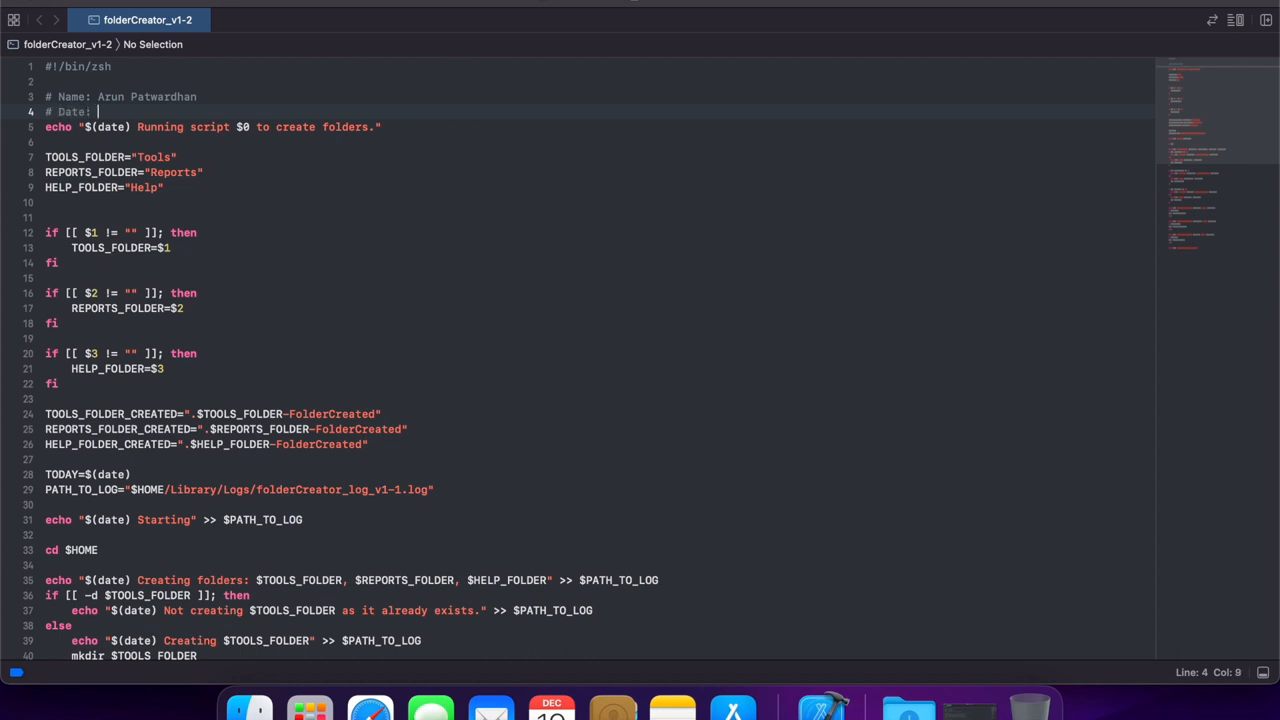
type("19th De")
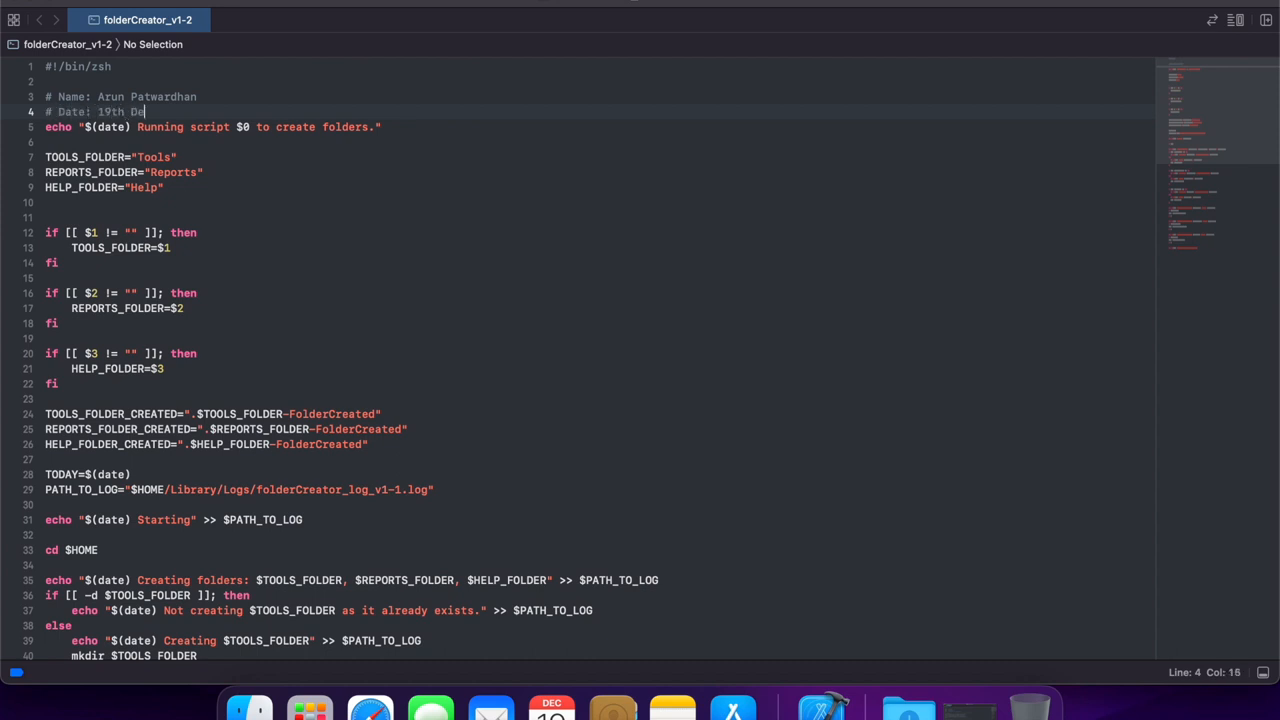
type("cember 2022")
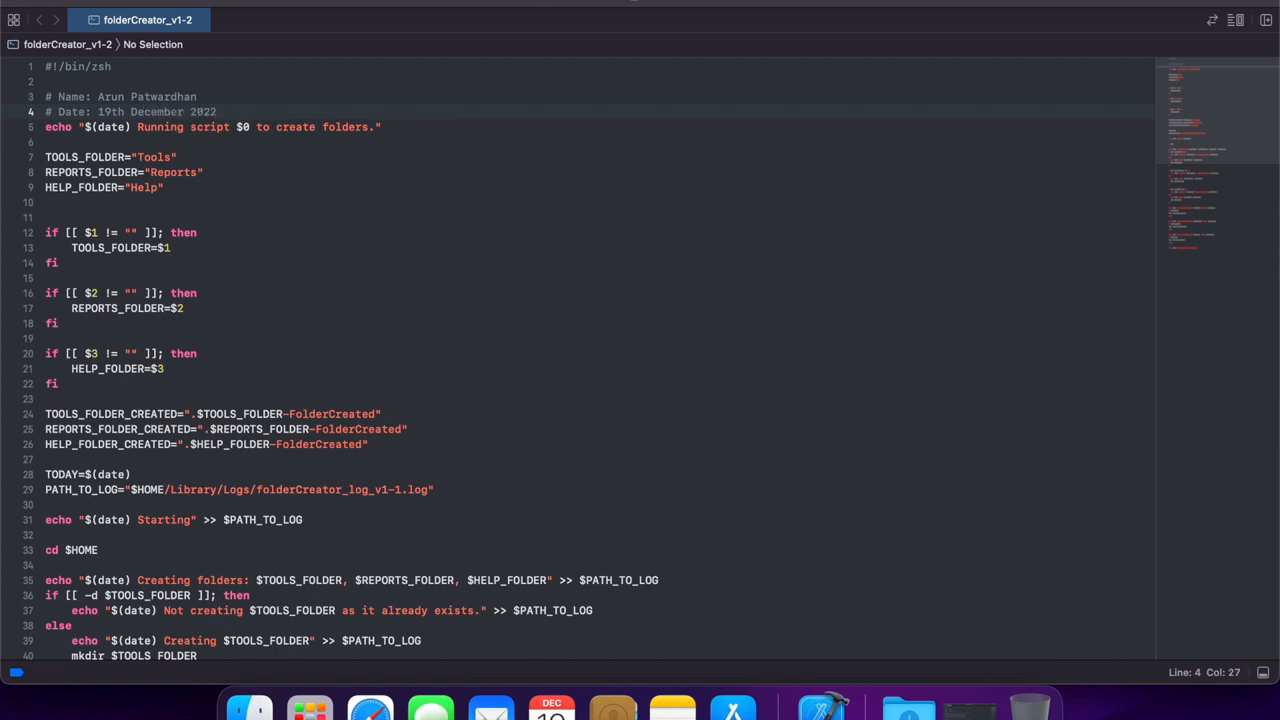
key("enter")
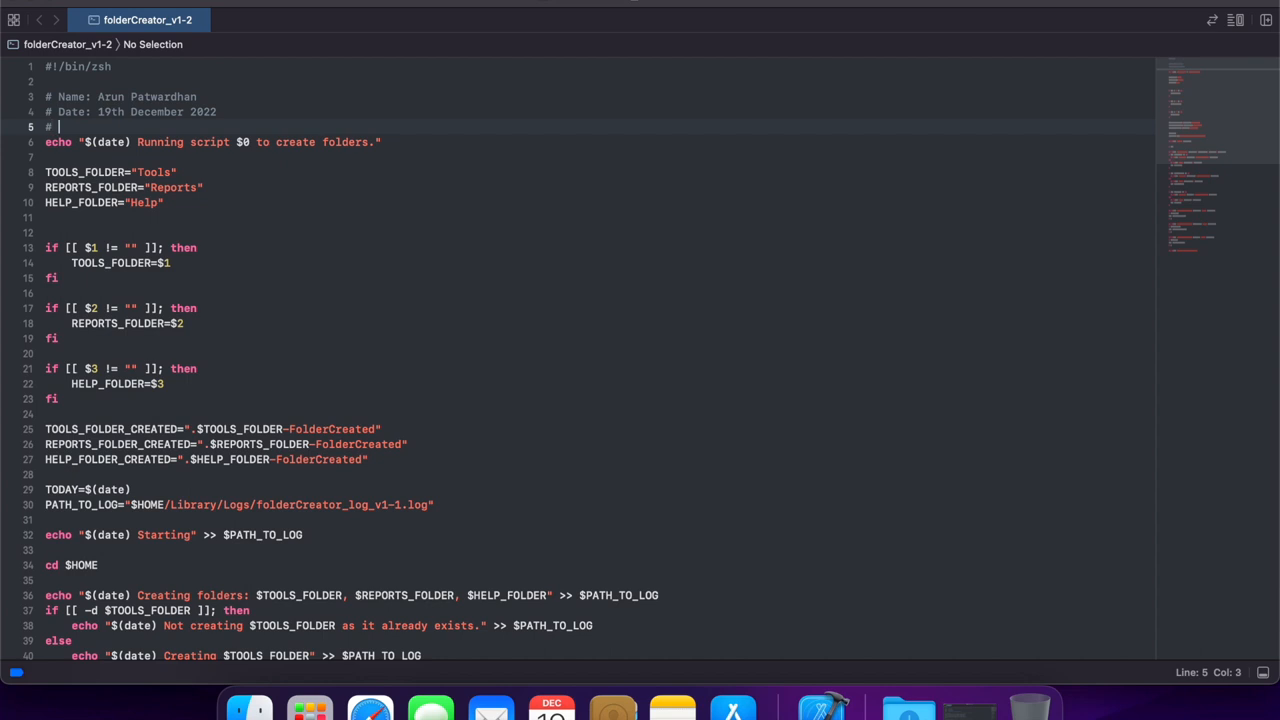
type("Email:")
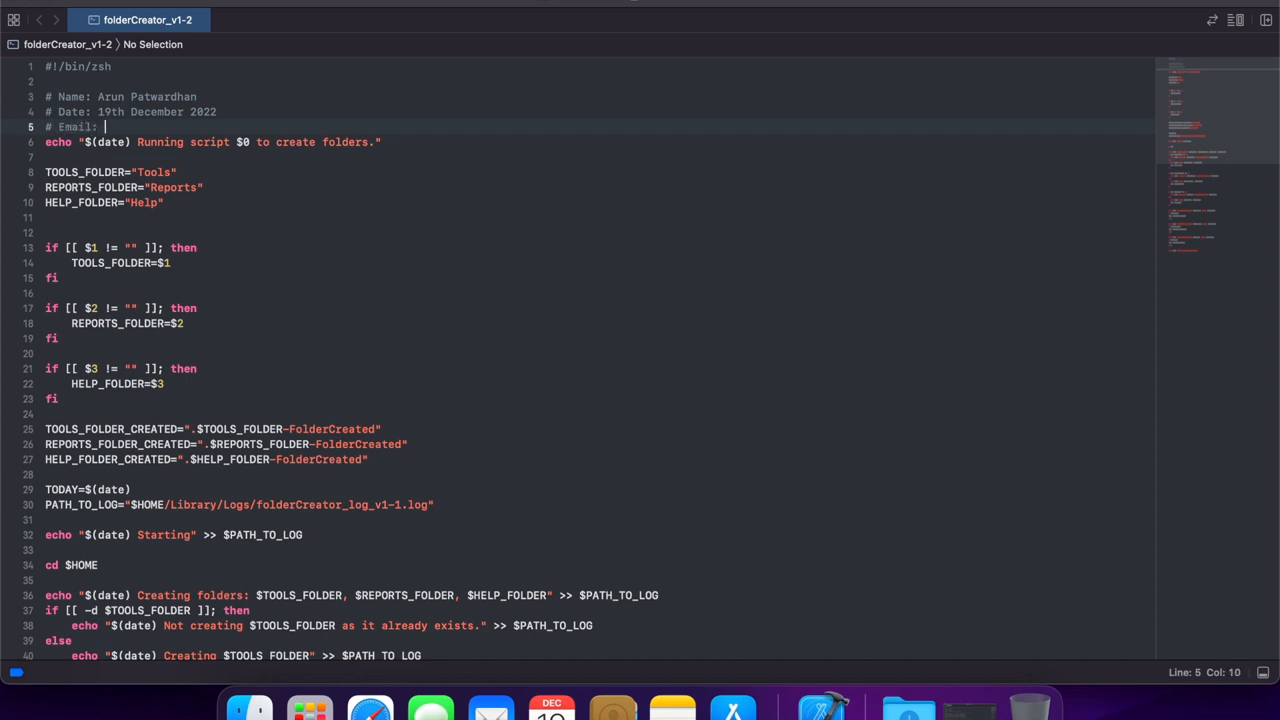
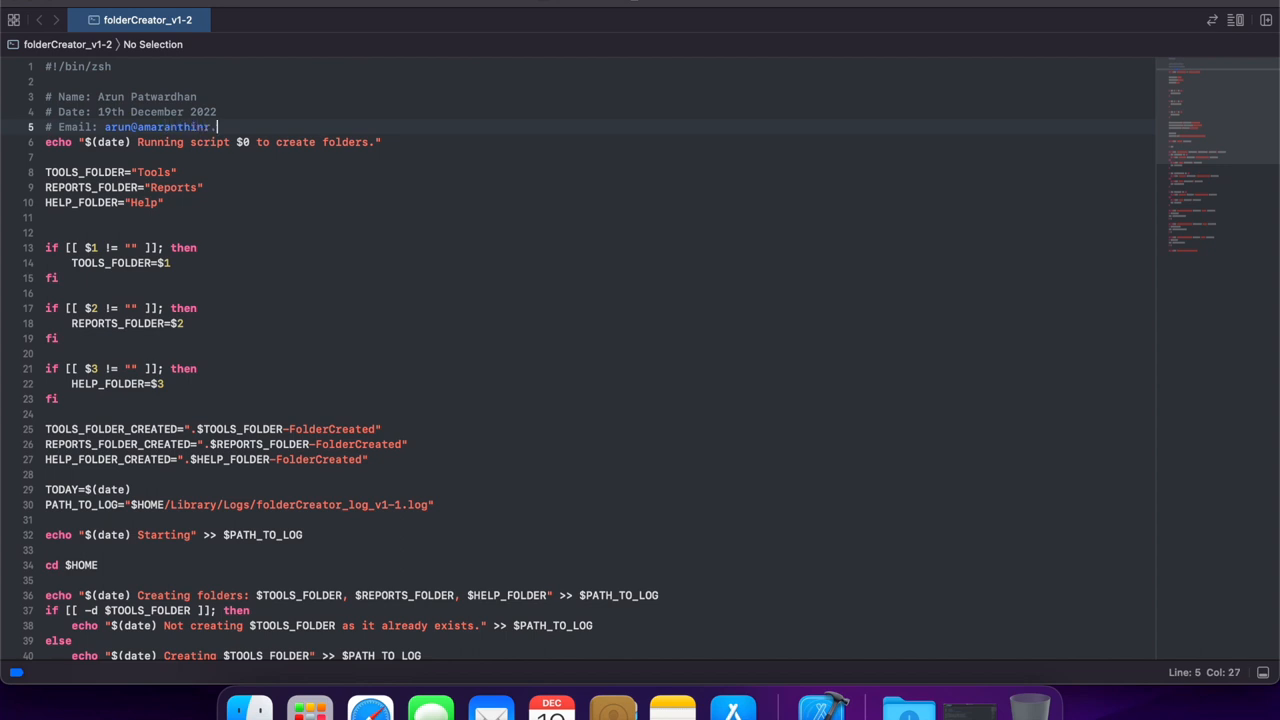
key("Return")
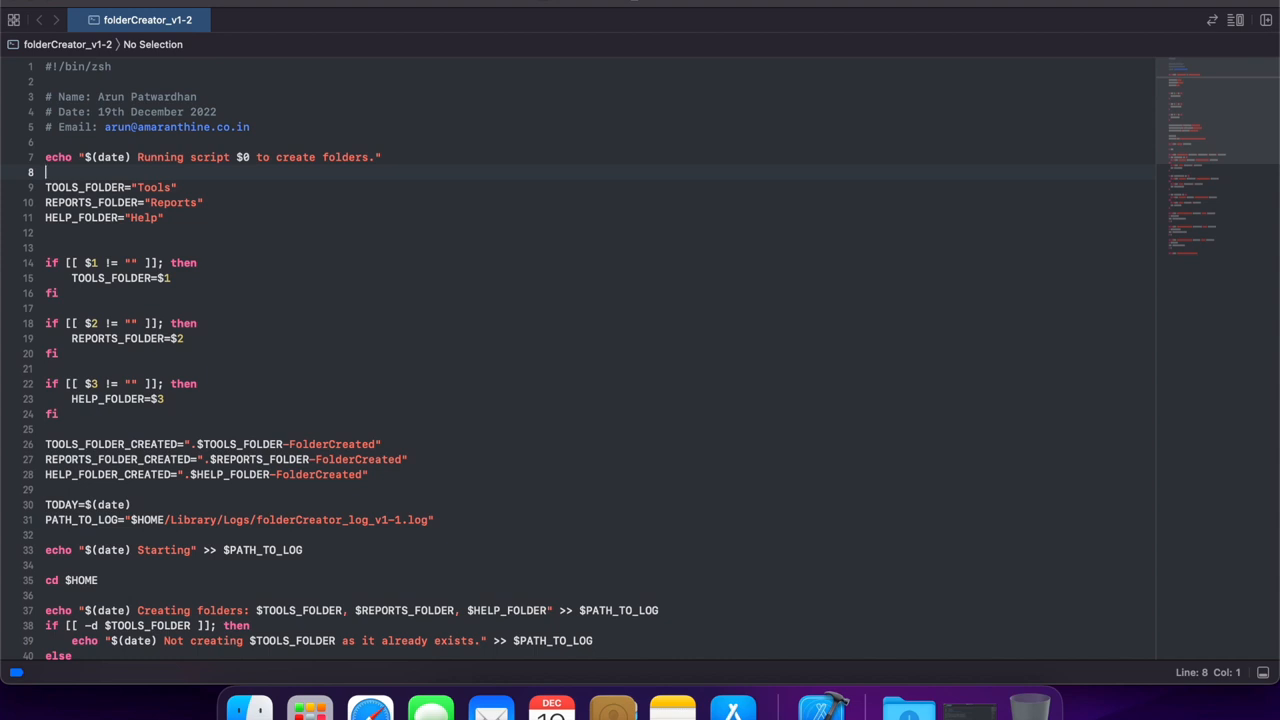
Label sections with '# Variables' and '# Names of the folders' comments above the matching lines.
type("# Va")
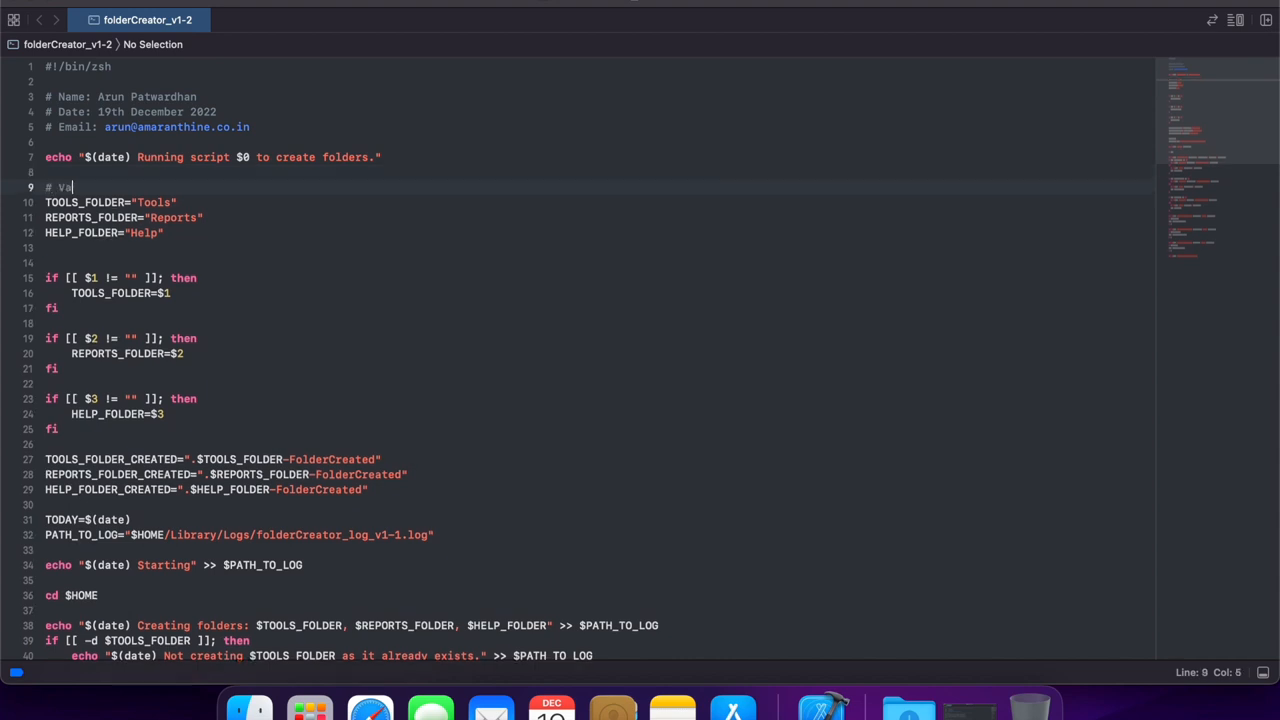
type("riables")
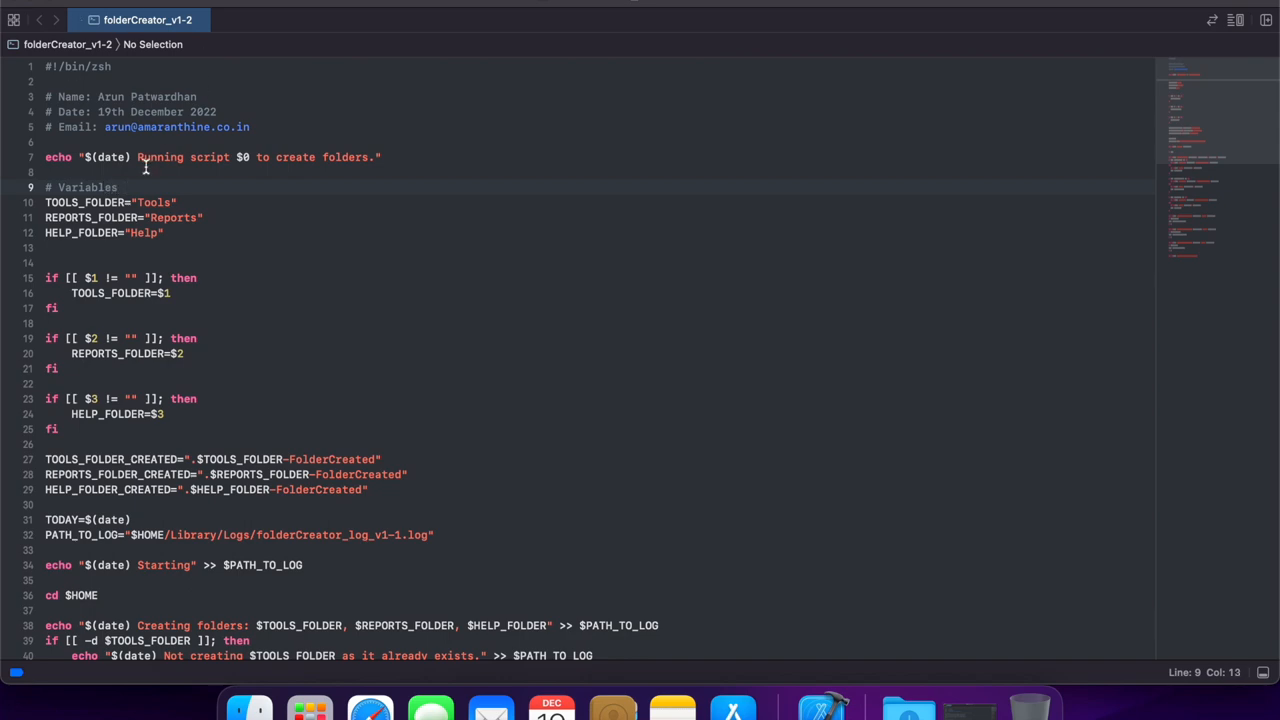
scroll("down", 3)
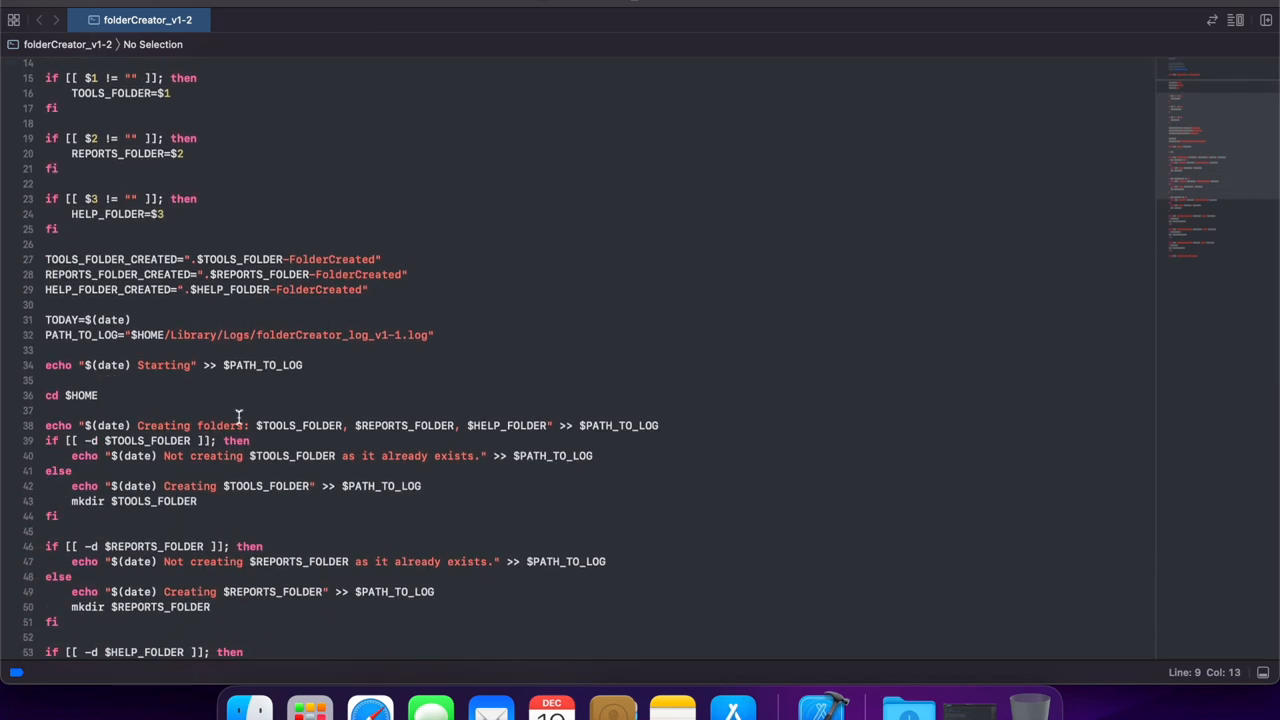
scroll("down", 3)
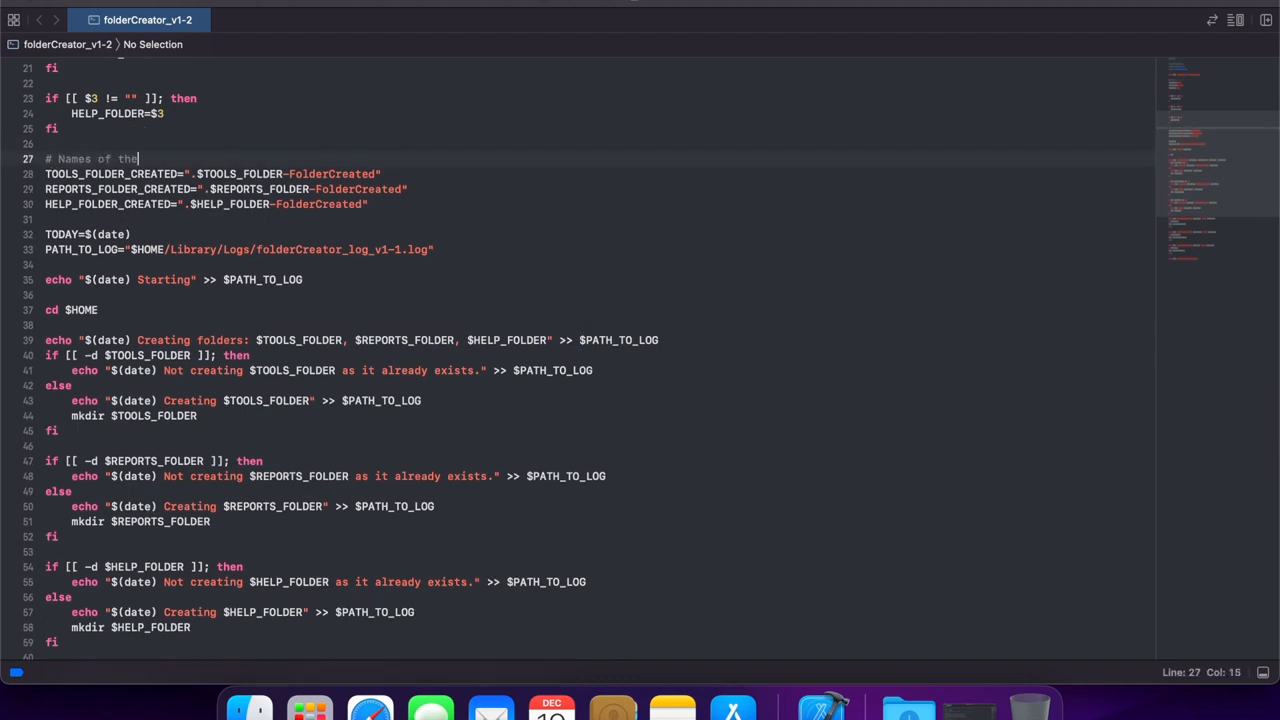
type("folders")
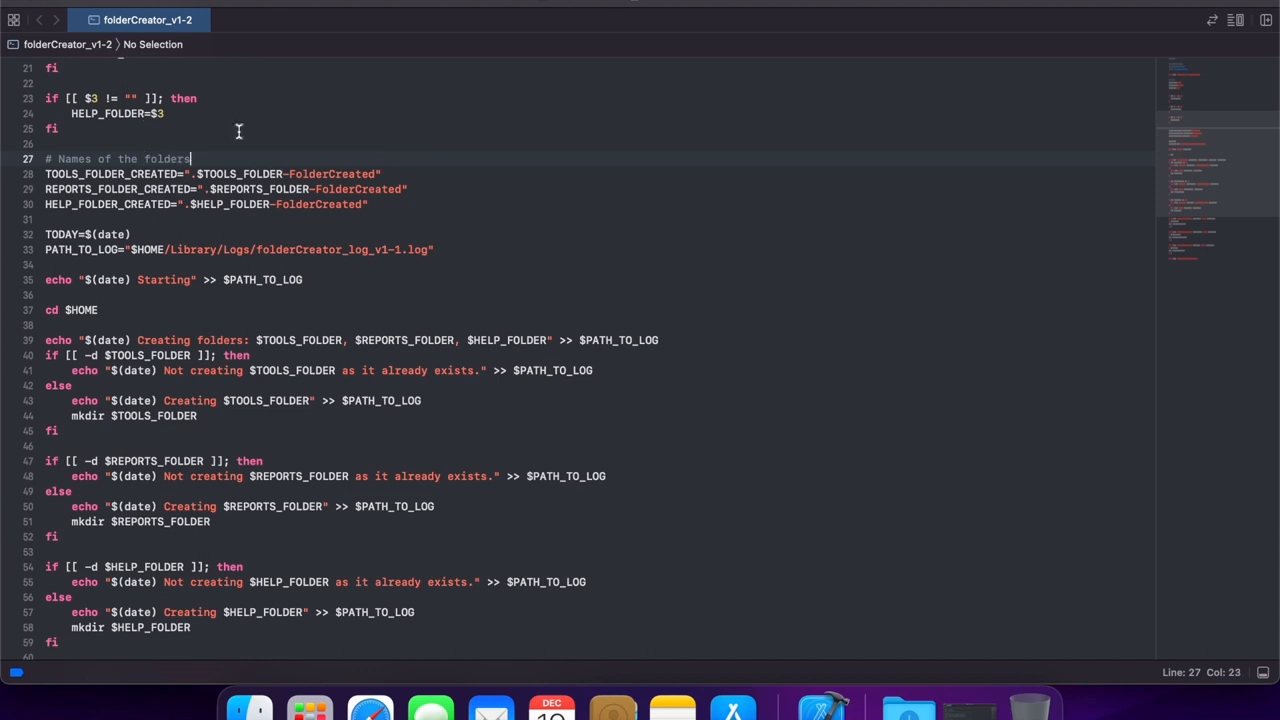
scroll("up", 3)
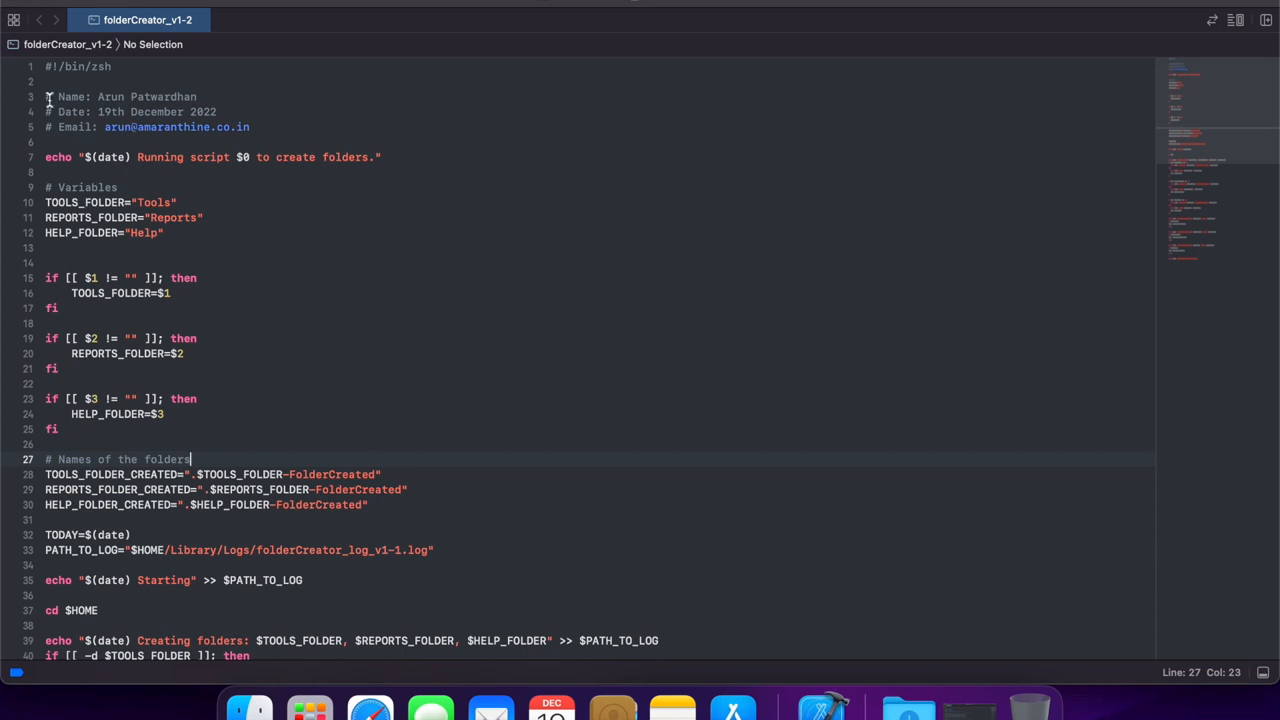
left_click_drag(48, 96, 250, 128)
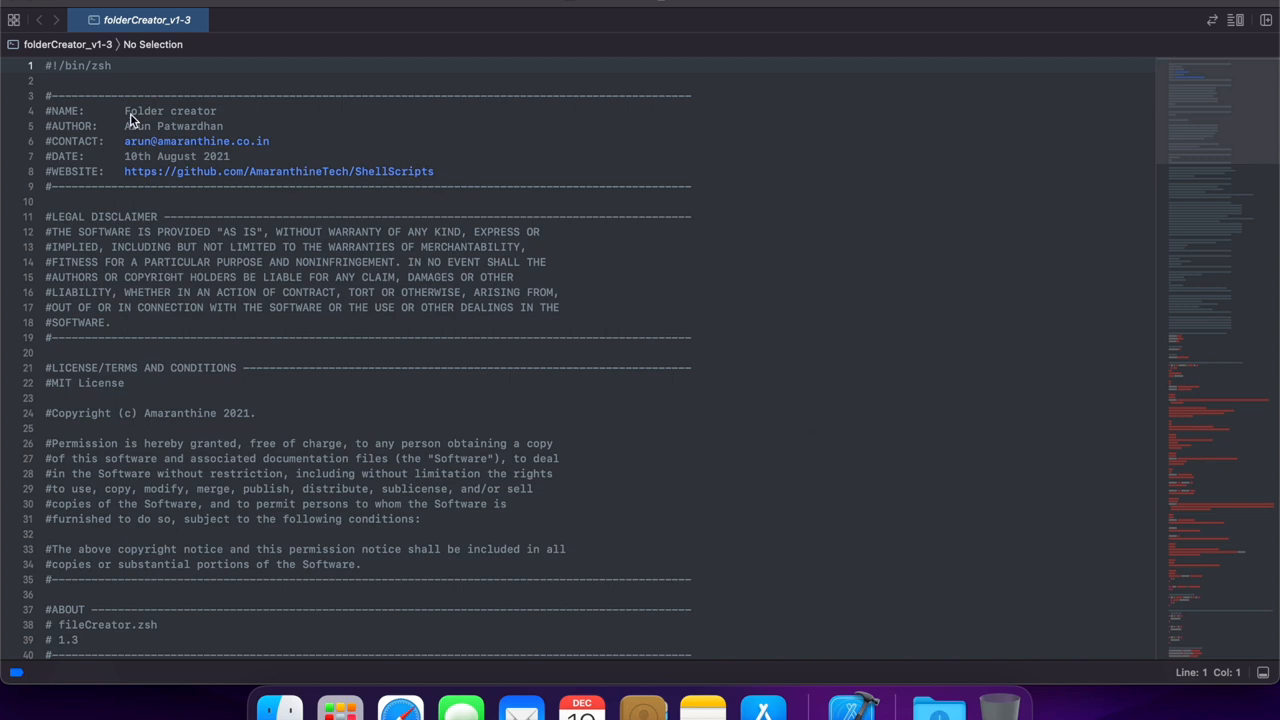
Switch from the slides to Xcode and show folderCreator_v1-3 in the editor.
left_click(180, 112)
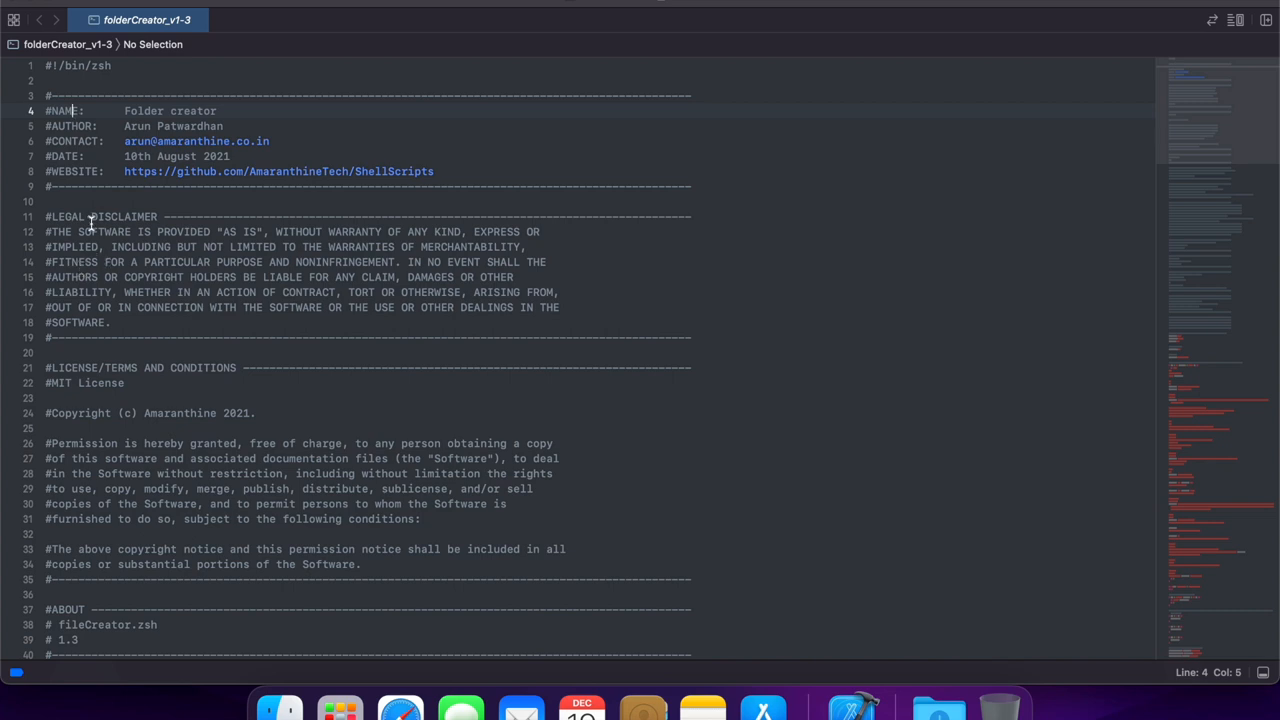
left_click(90, 368)
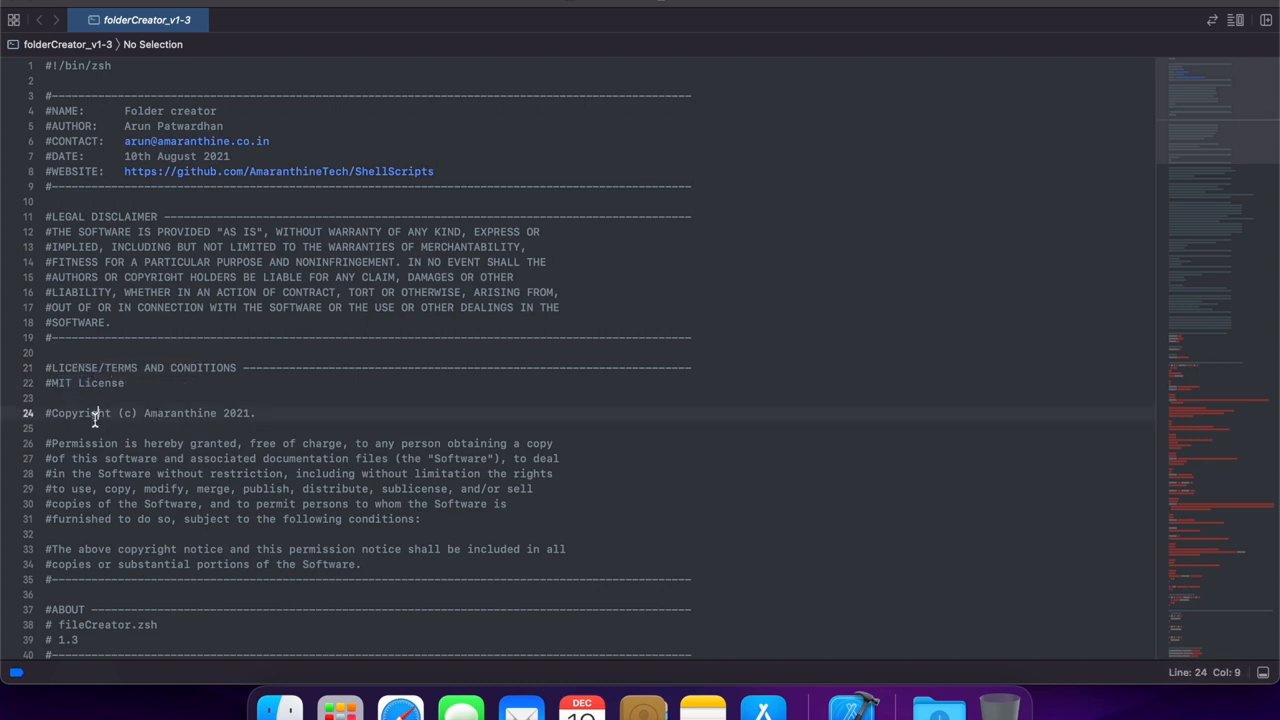
scroll("down", 3)
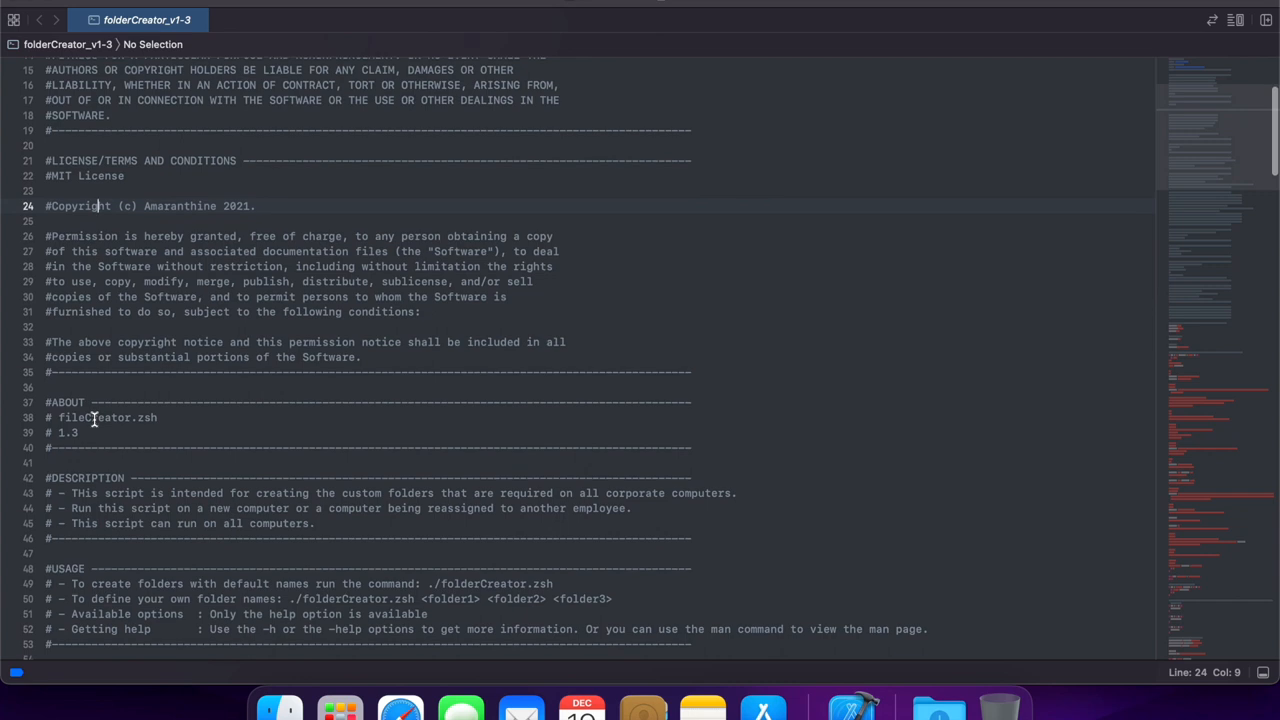
scroll("down", 3)
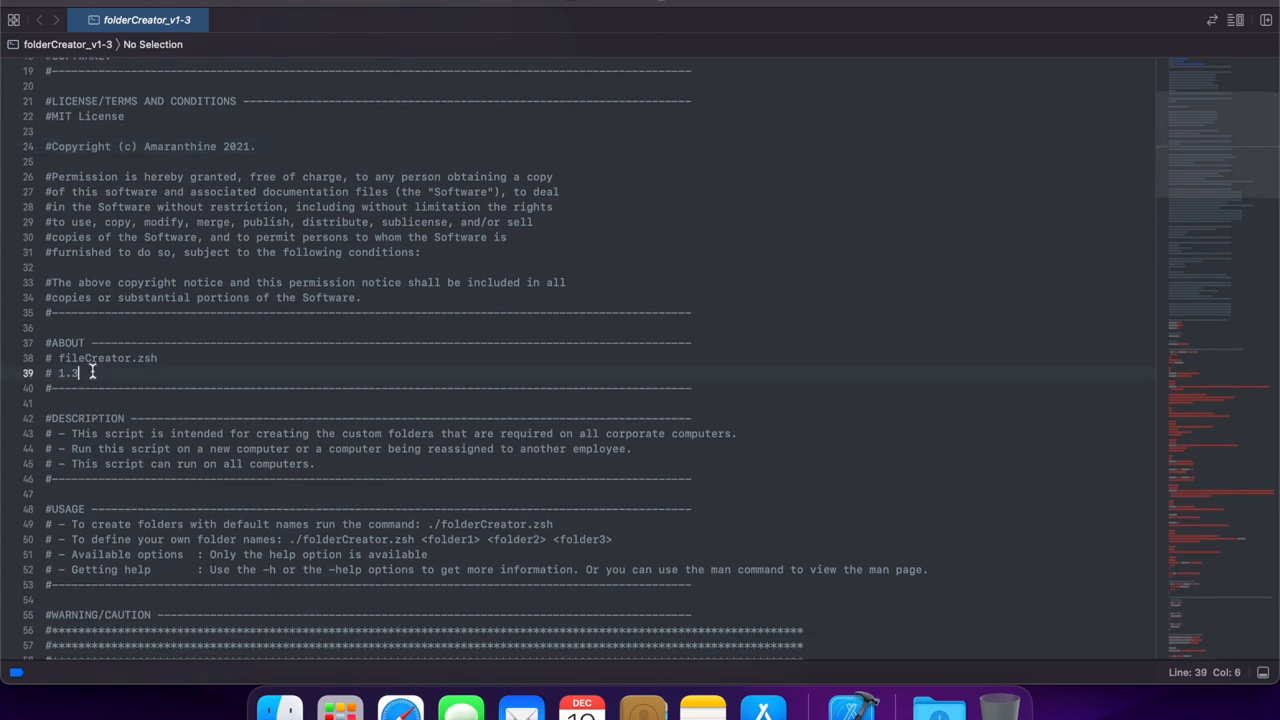
double_click(96, 358)
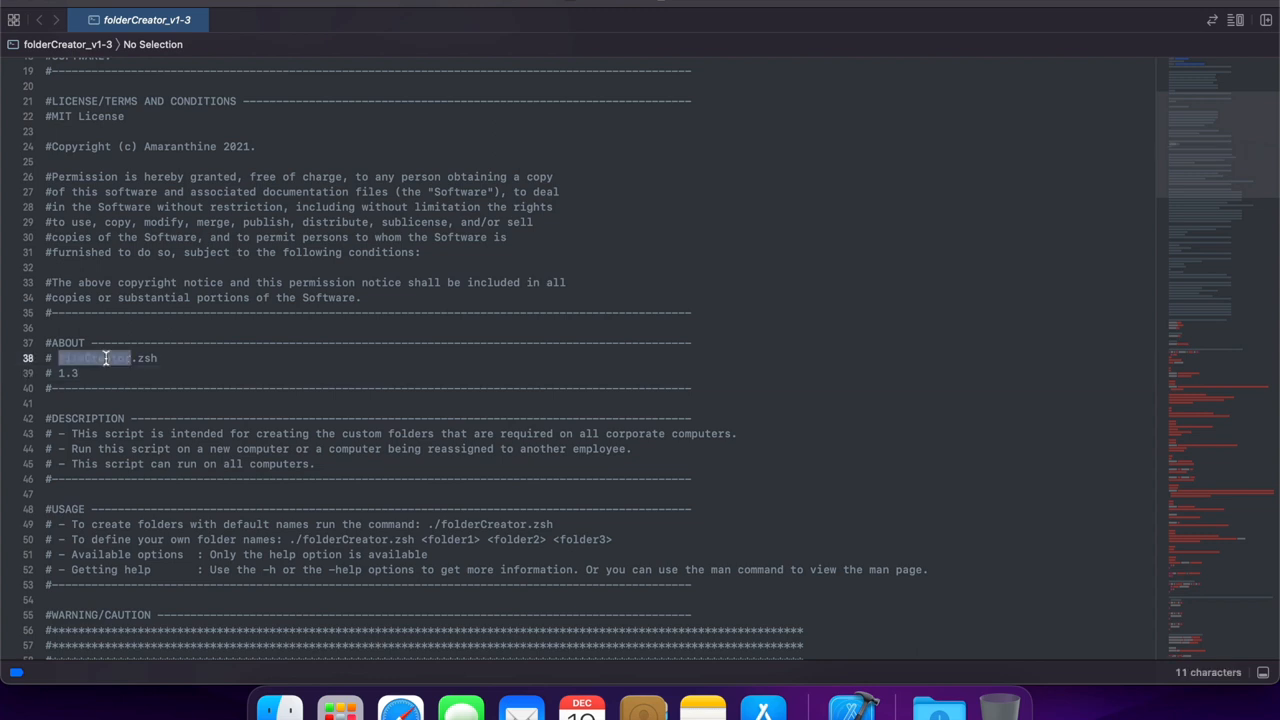
scroll("down", 3)
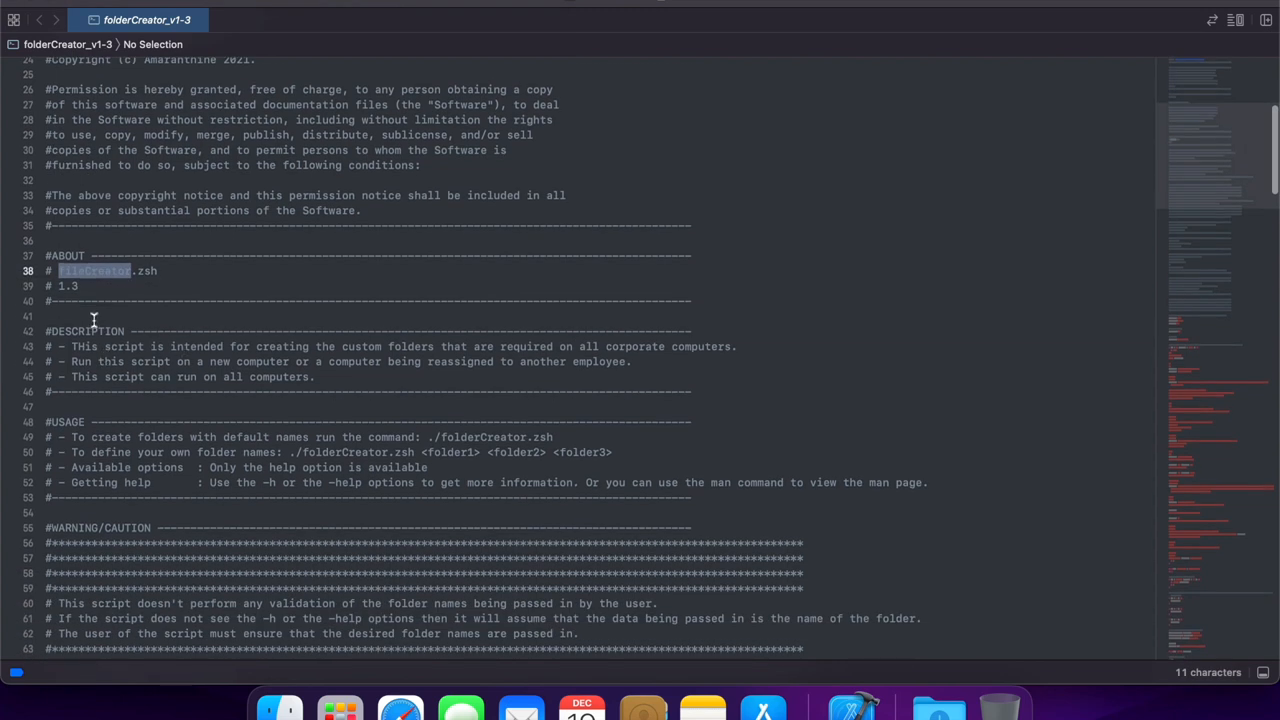
mouse_move(186, 376)
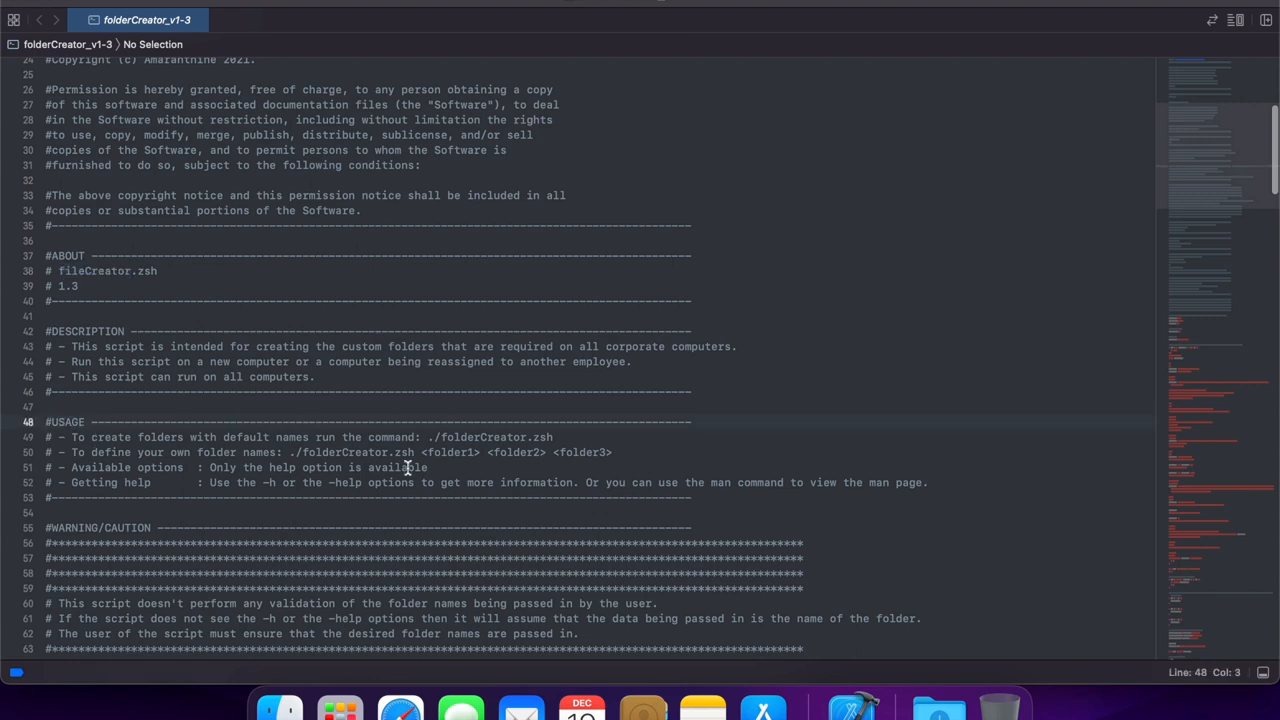
double_click(490, 436)
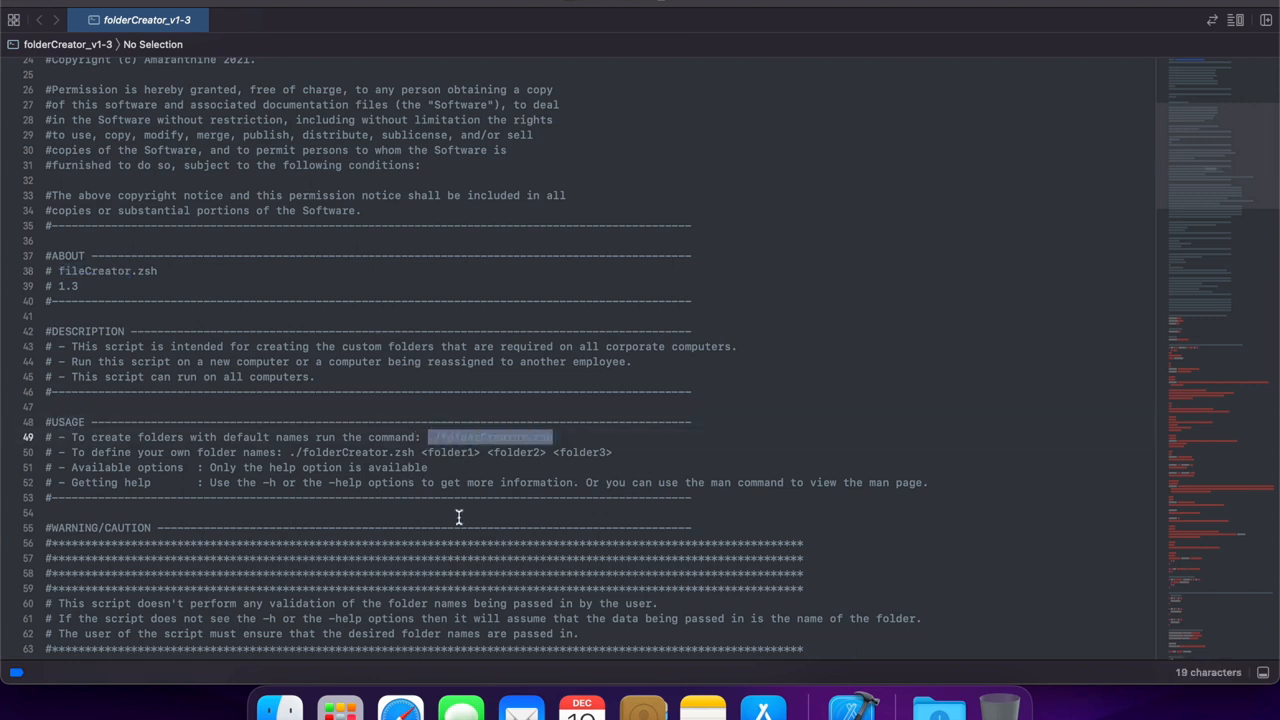
left_click(424, 452)
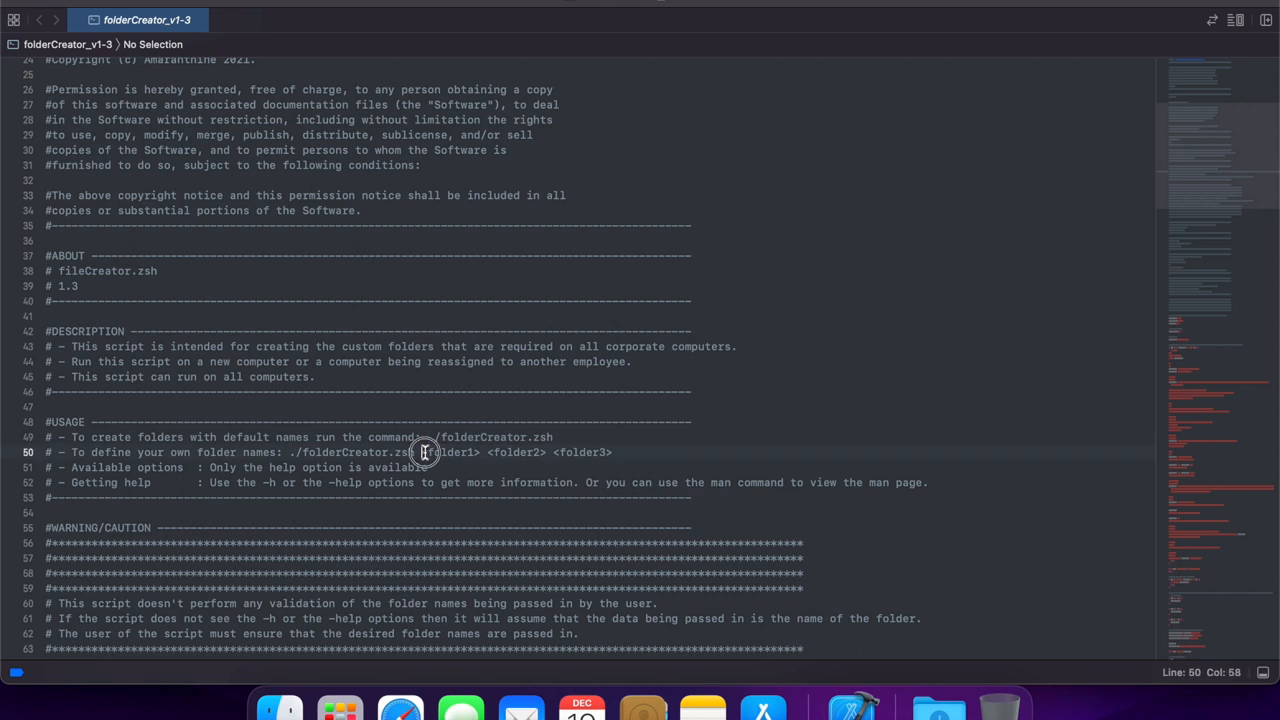
left_click_drag(420, 452, 612, 452)
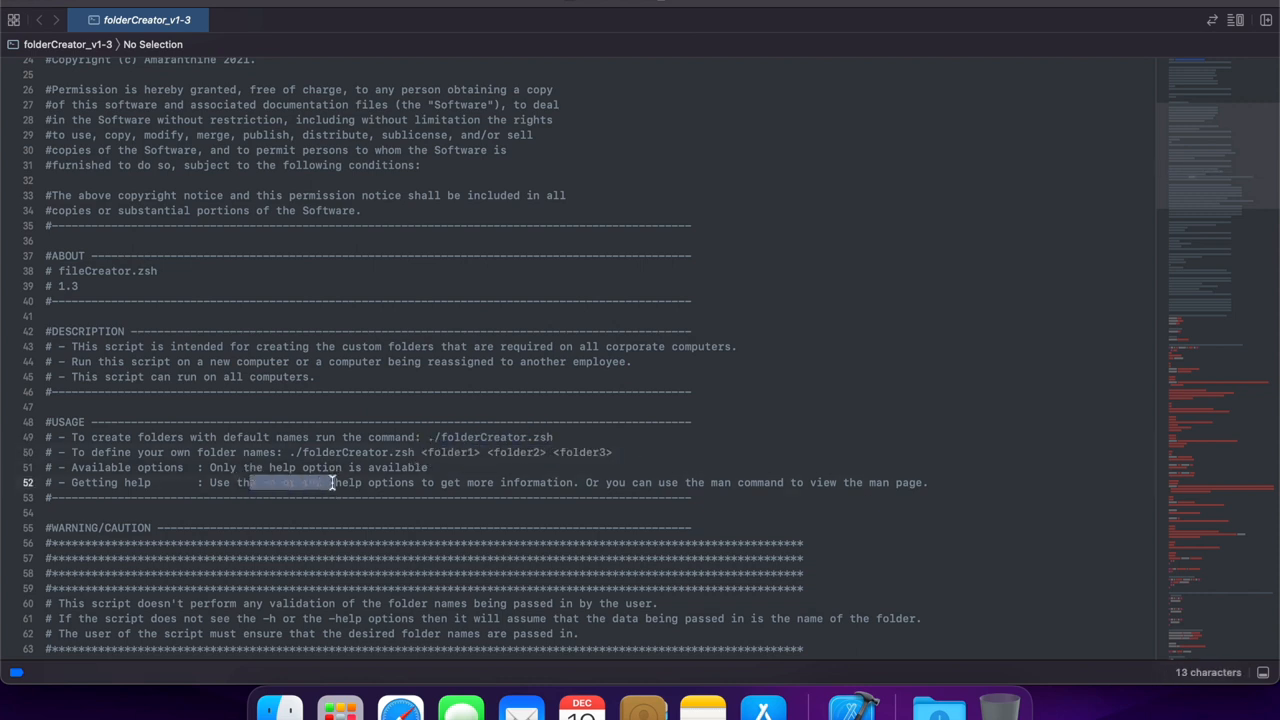
scroll("down", 3)
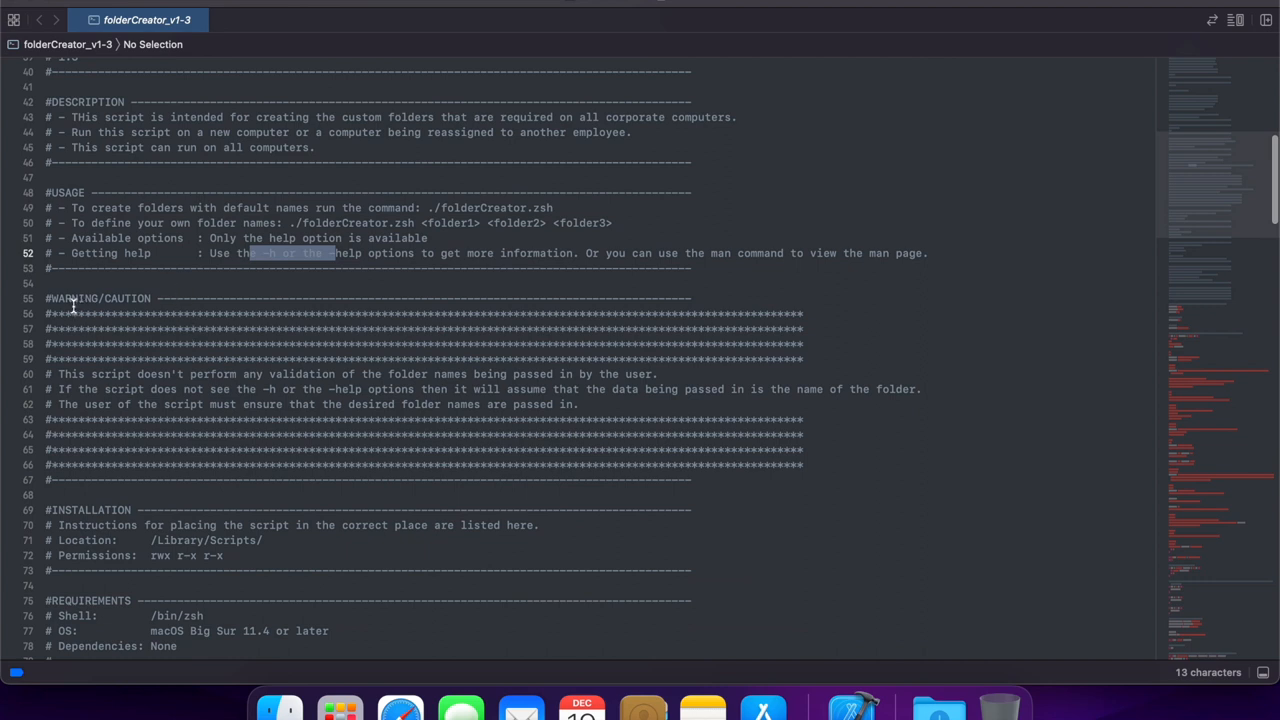
left_click(76, 358)
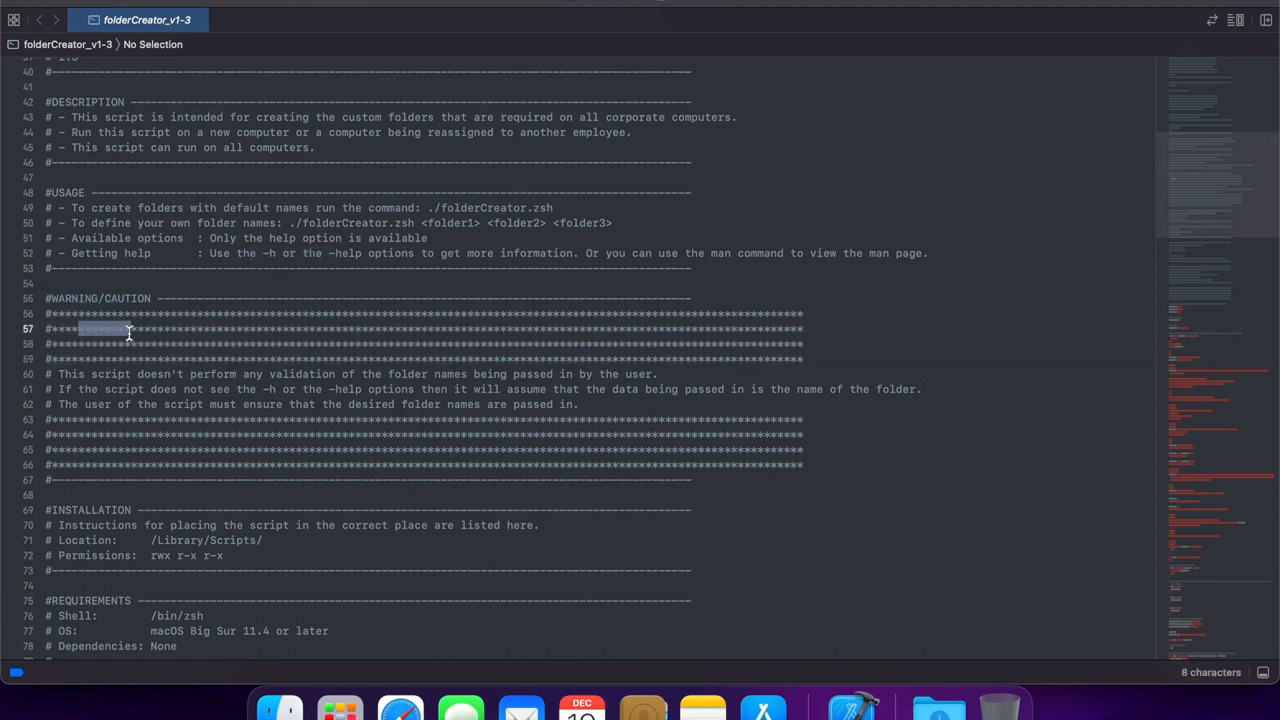
scroll("down", 3)
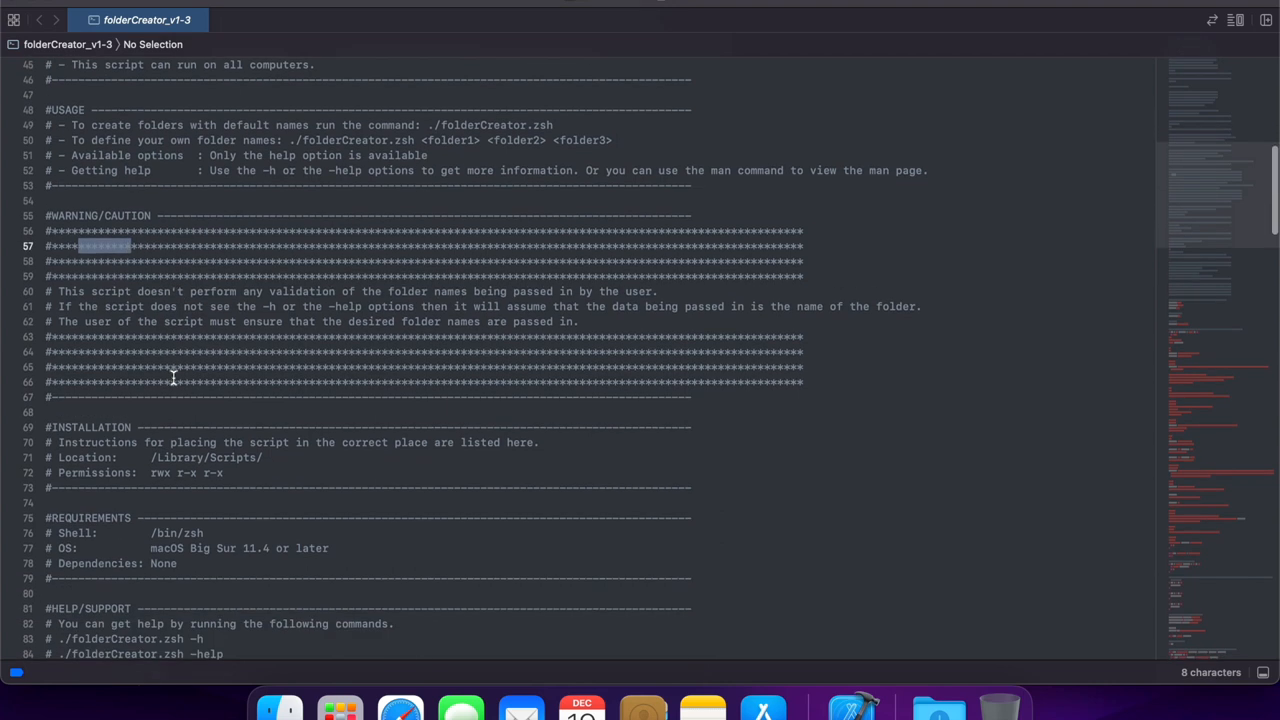
left_click(104, 442)
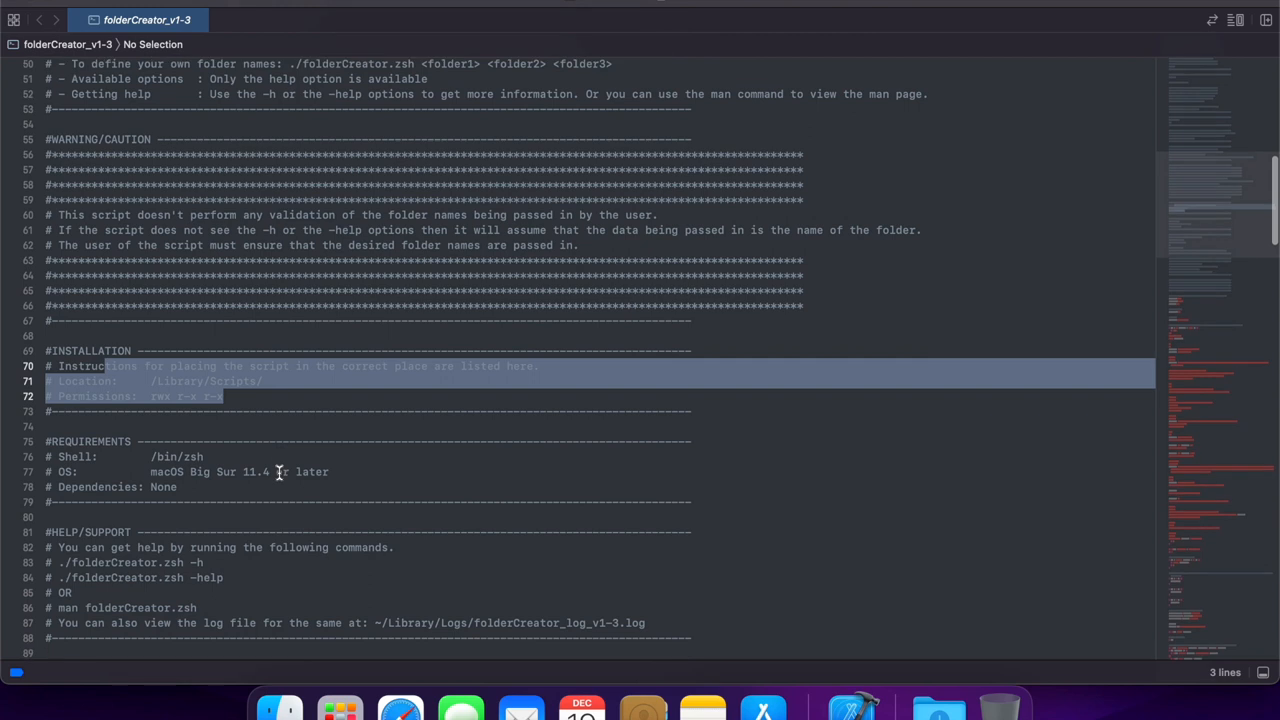
left_click(204, 456)
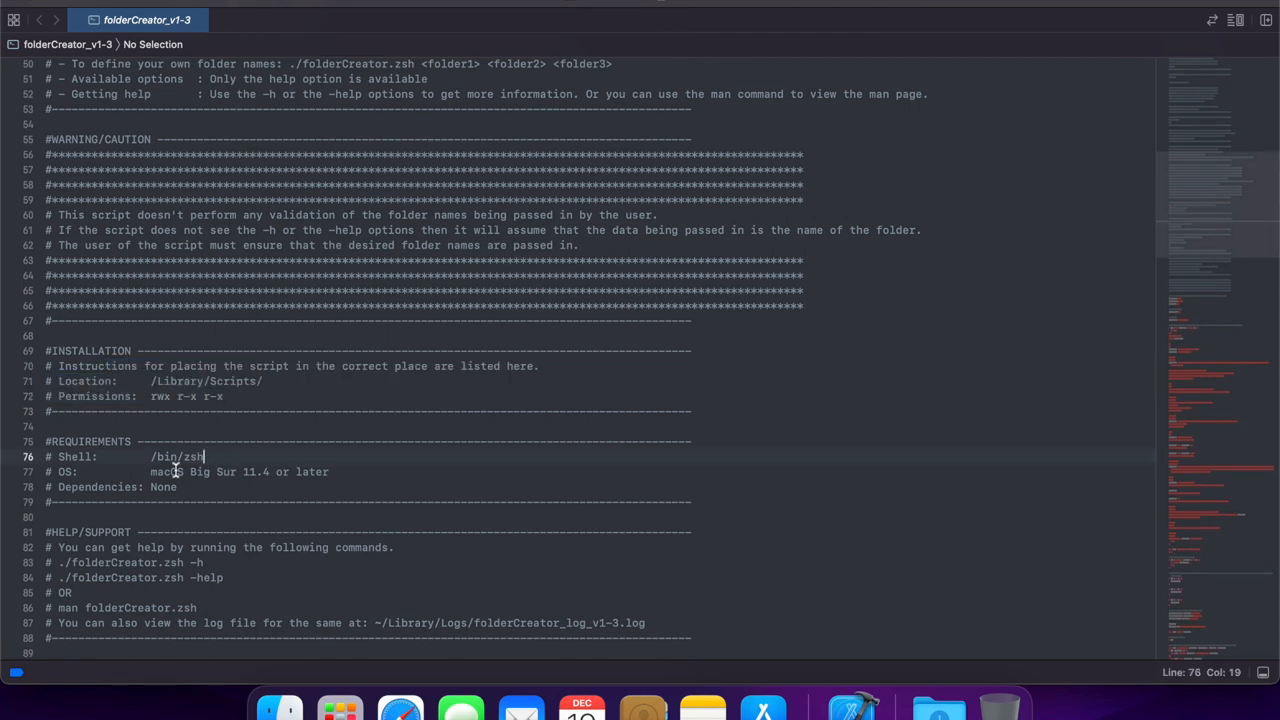
mouse_move(270, 472)
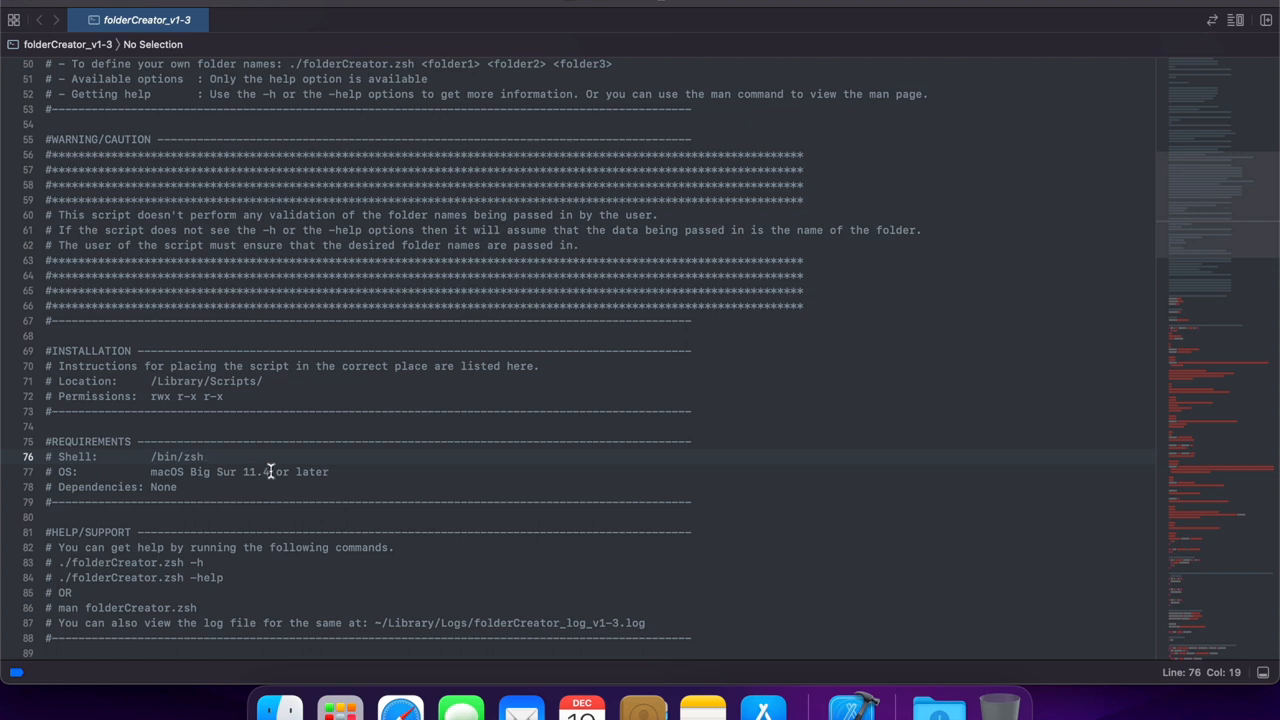
left_click(12, 6)
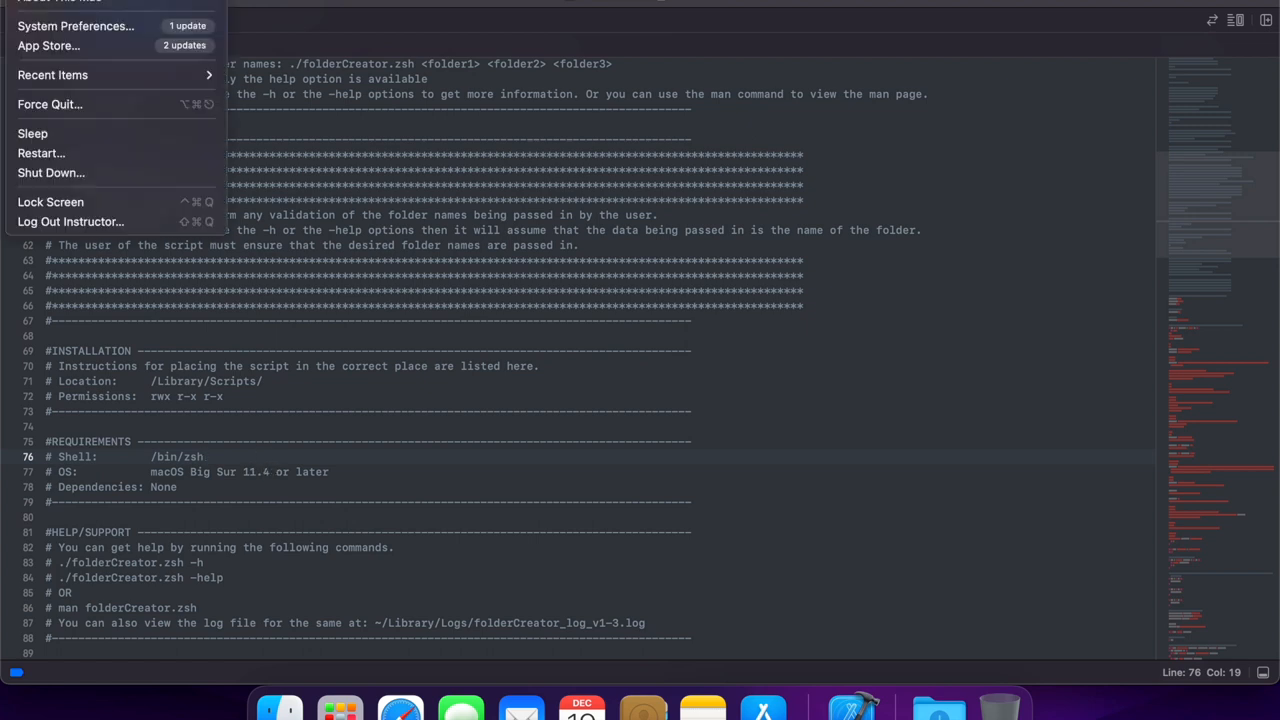
left_click(60, 2)
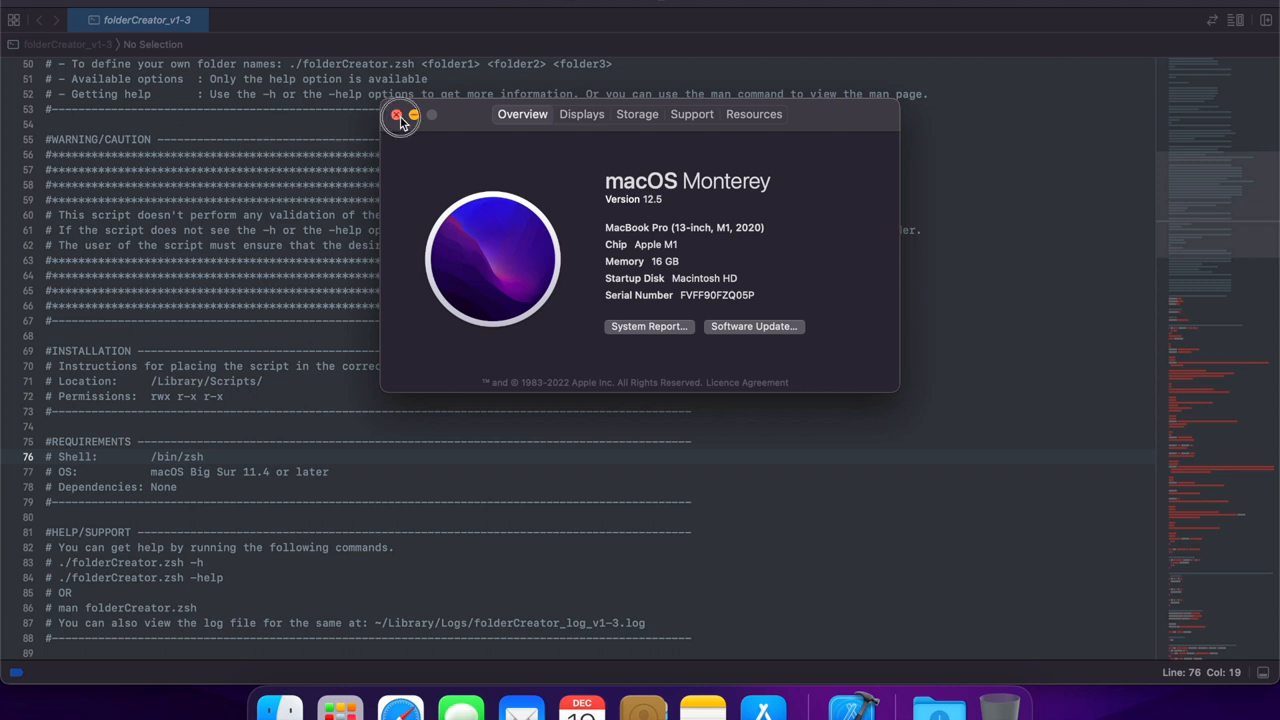
left_click(398, 114)
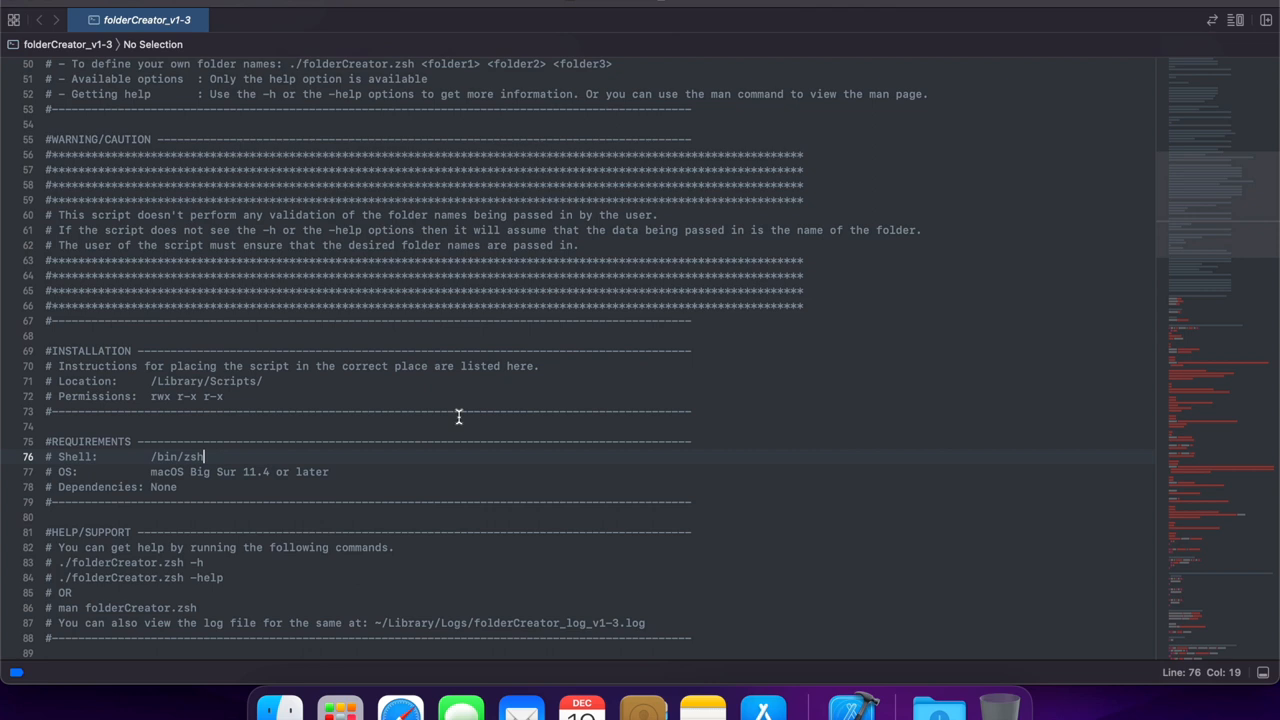
scroll("down", 3)
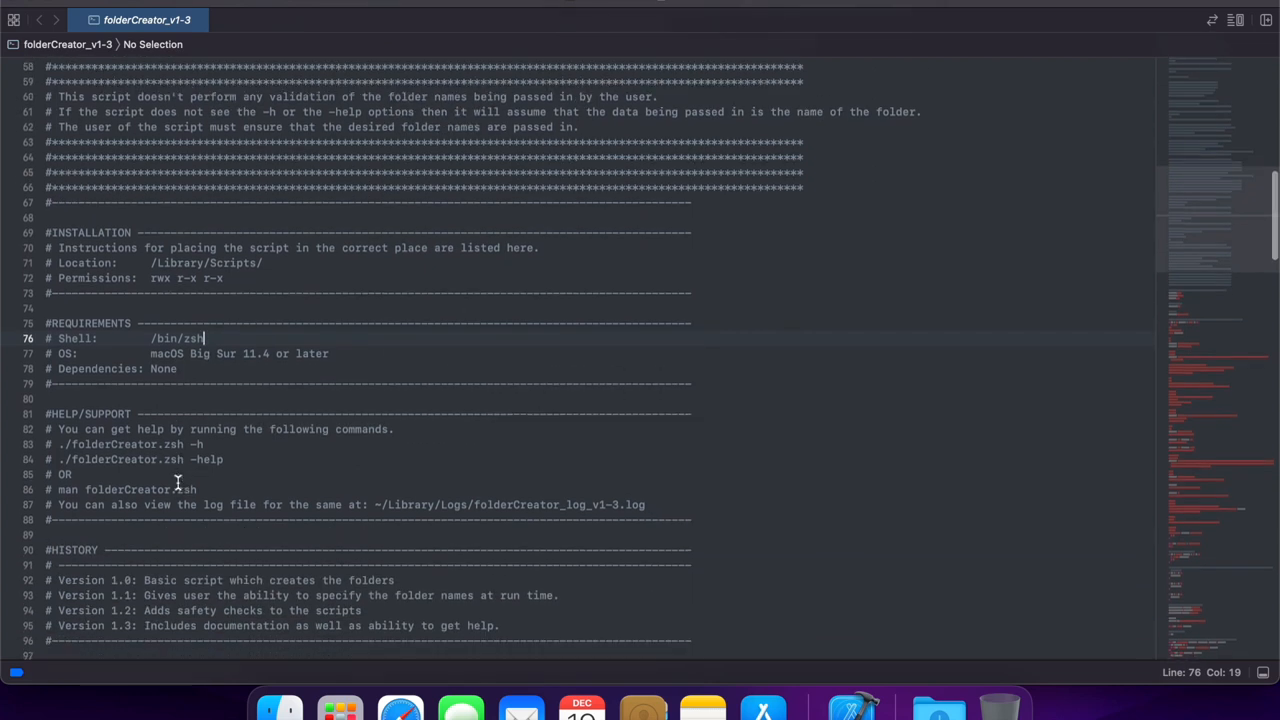
scroll("down", 3)
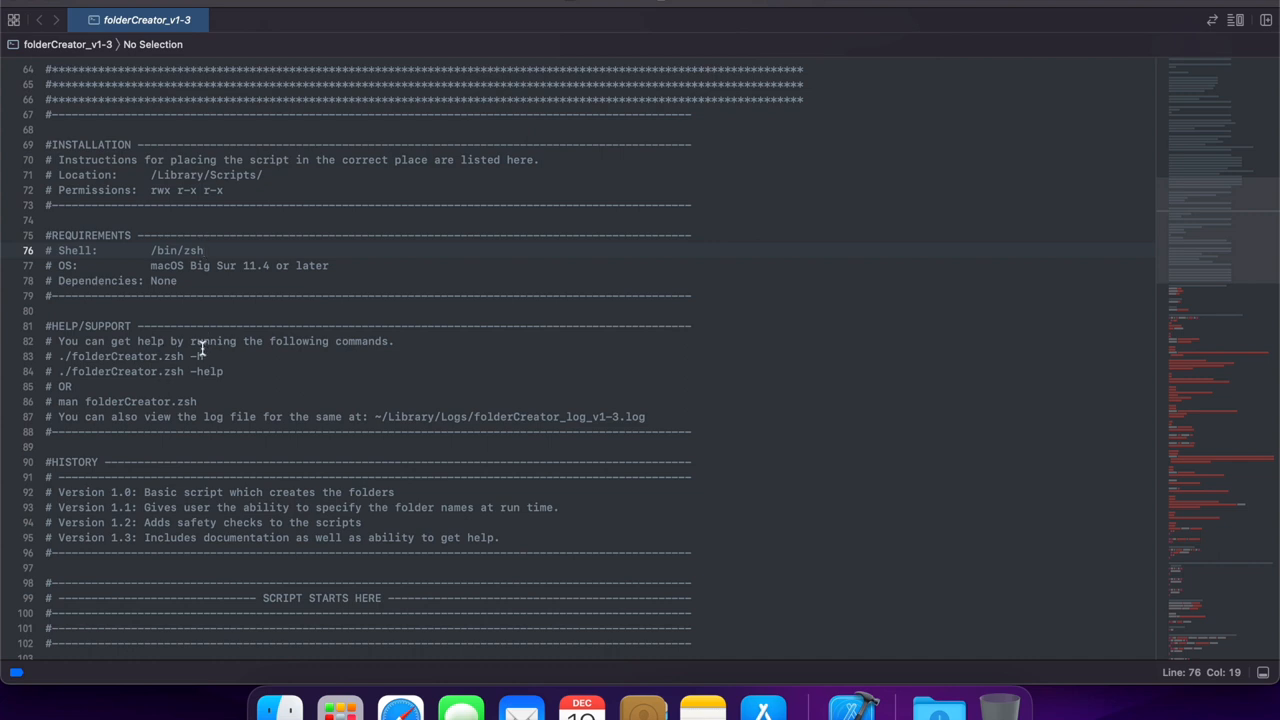
mouse_move(192, 368)
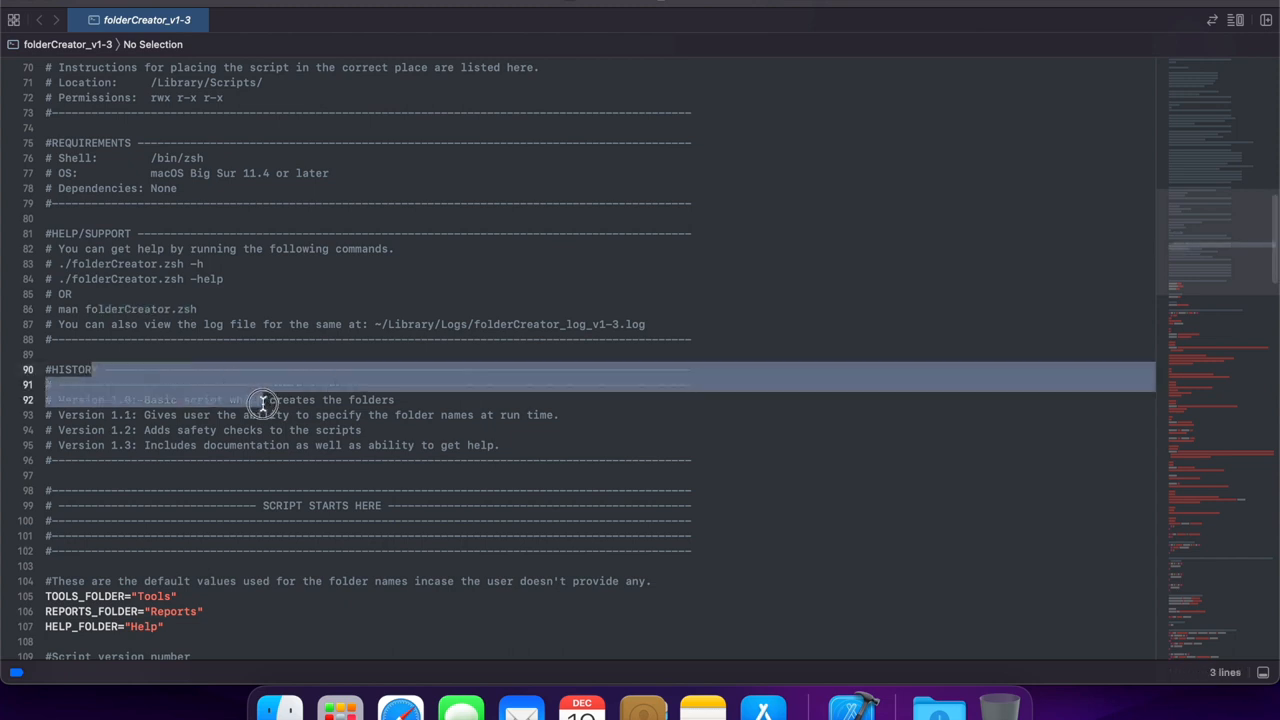
scroll("down", 3)
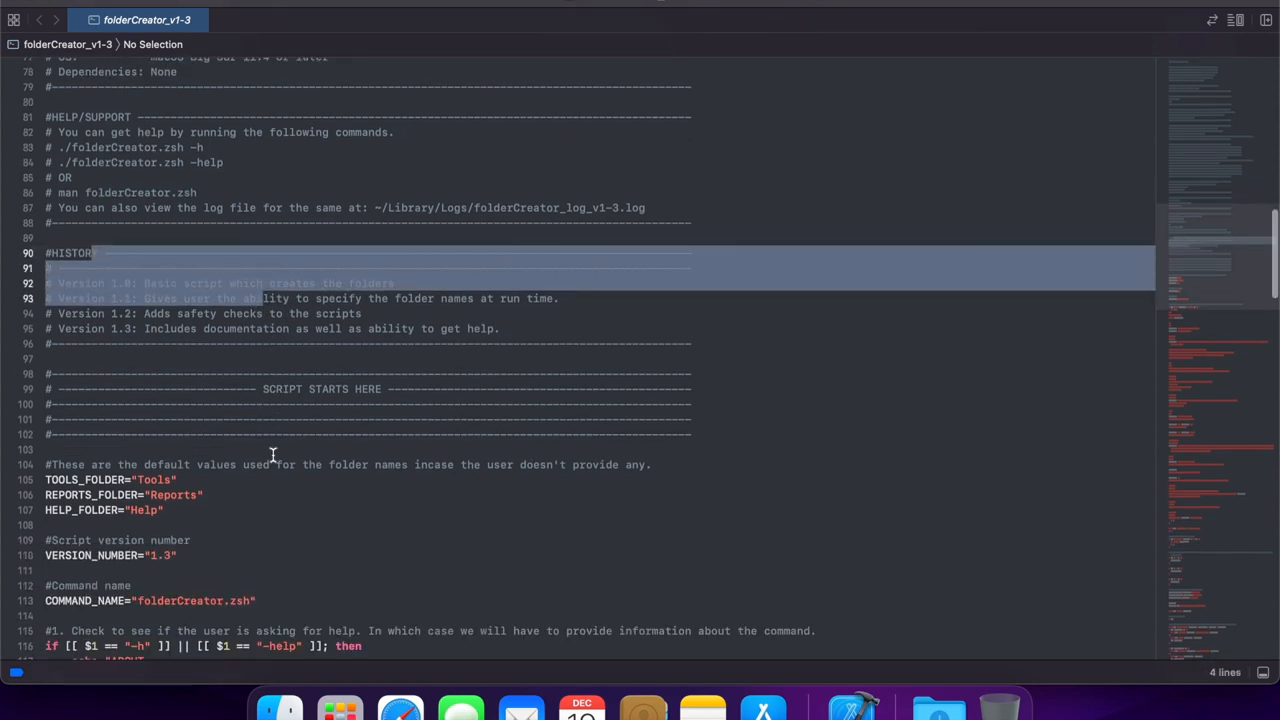
left_click(80, 380)
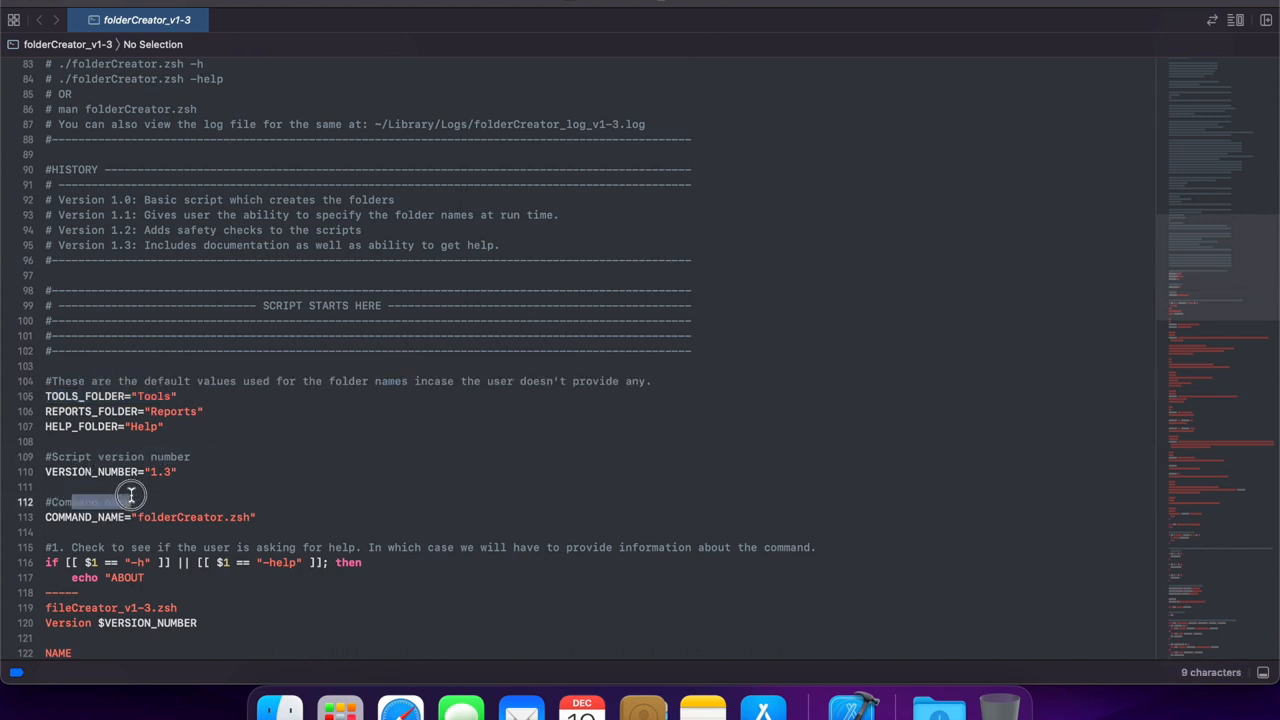
scroll("down", 3)
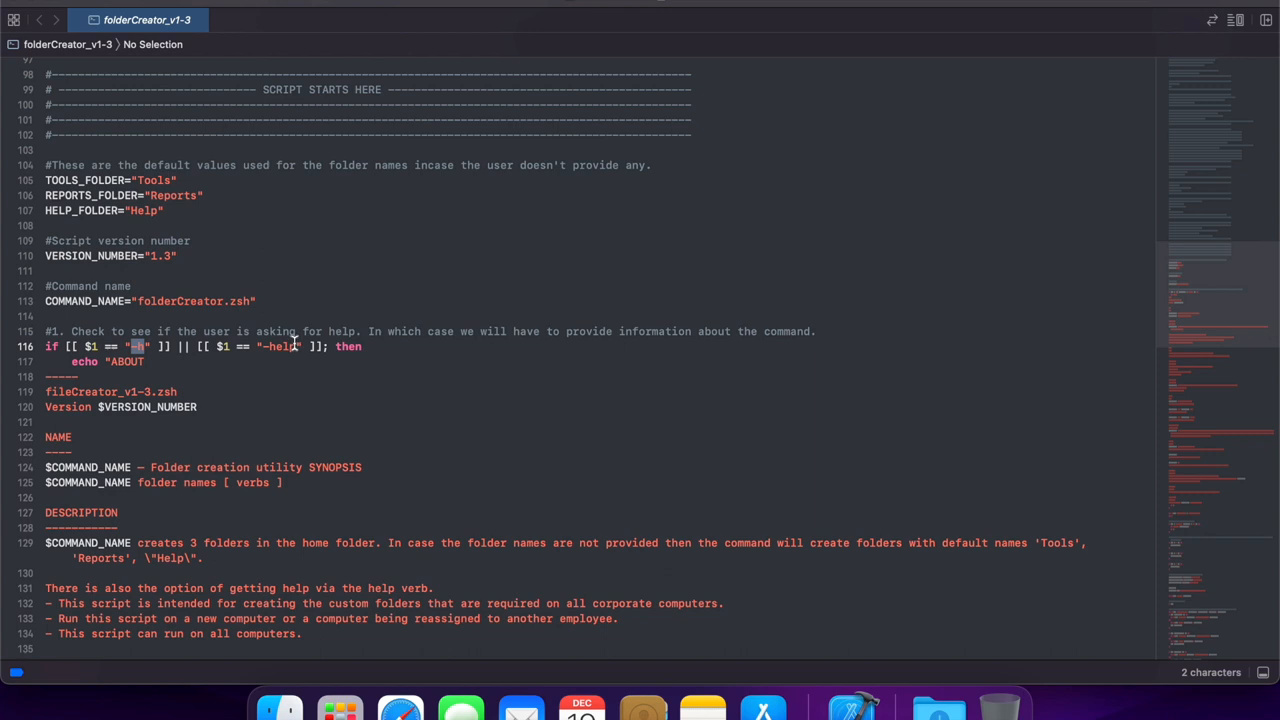
left_click(108, 360)
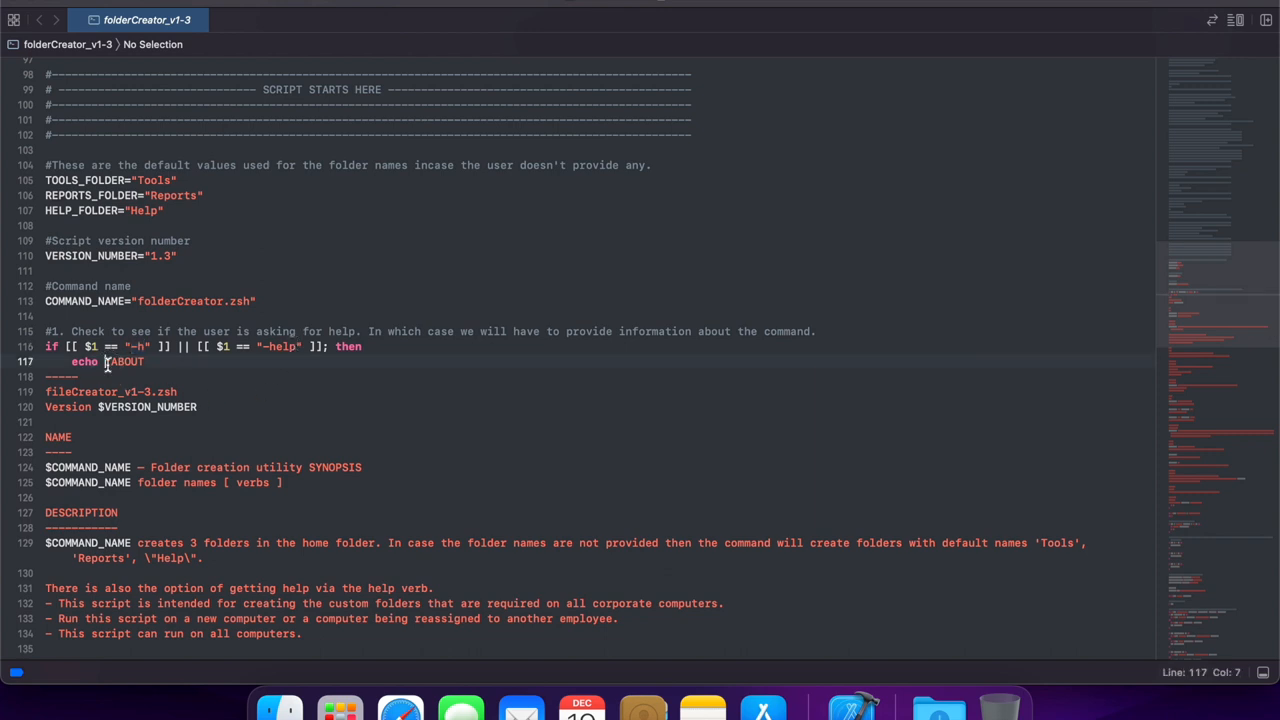
scroll("down", 3)
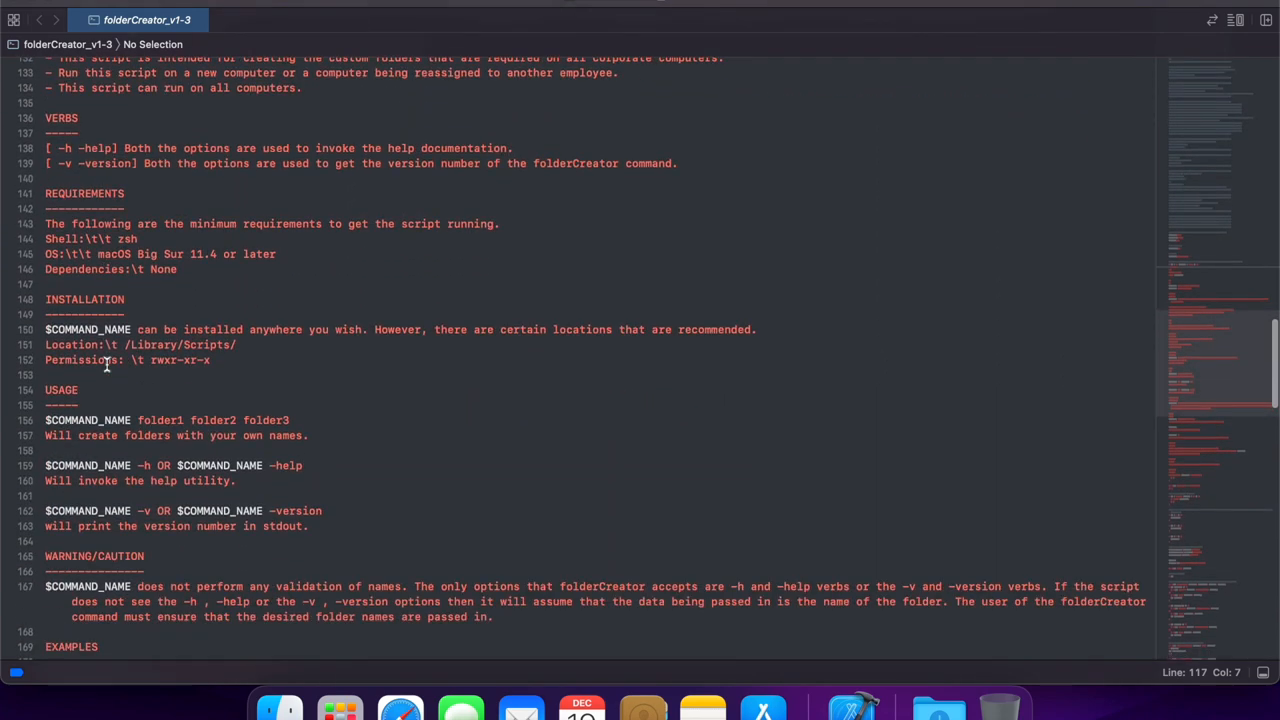
scroll("down", 3)
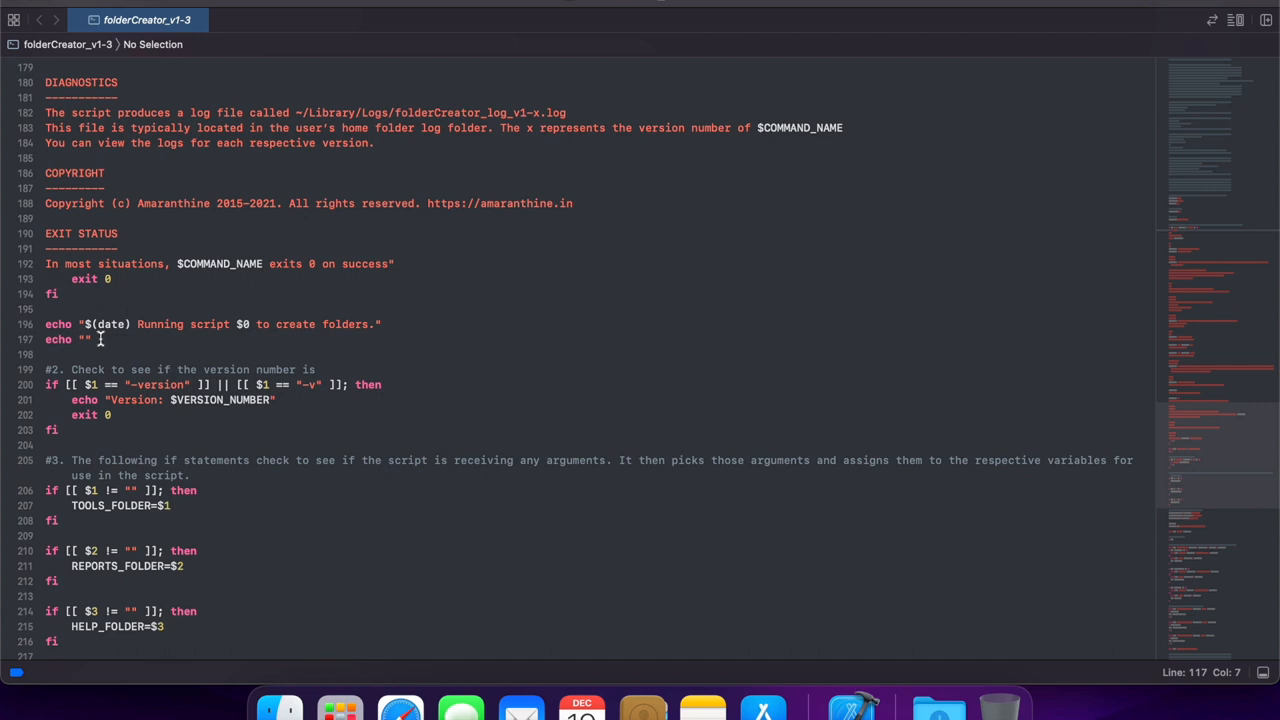
scroll("down", 3)
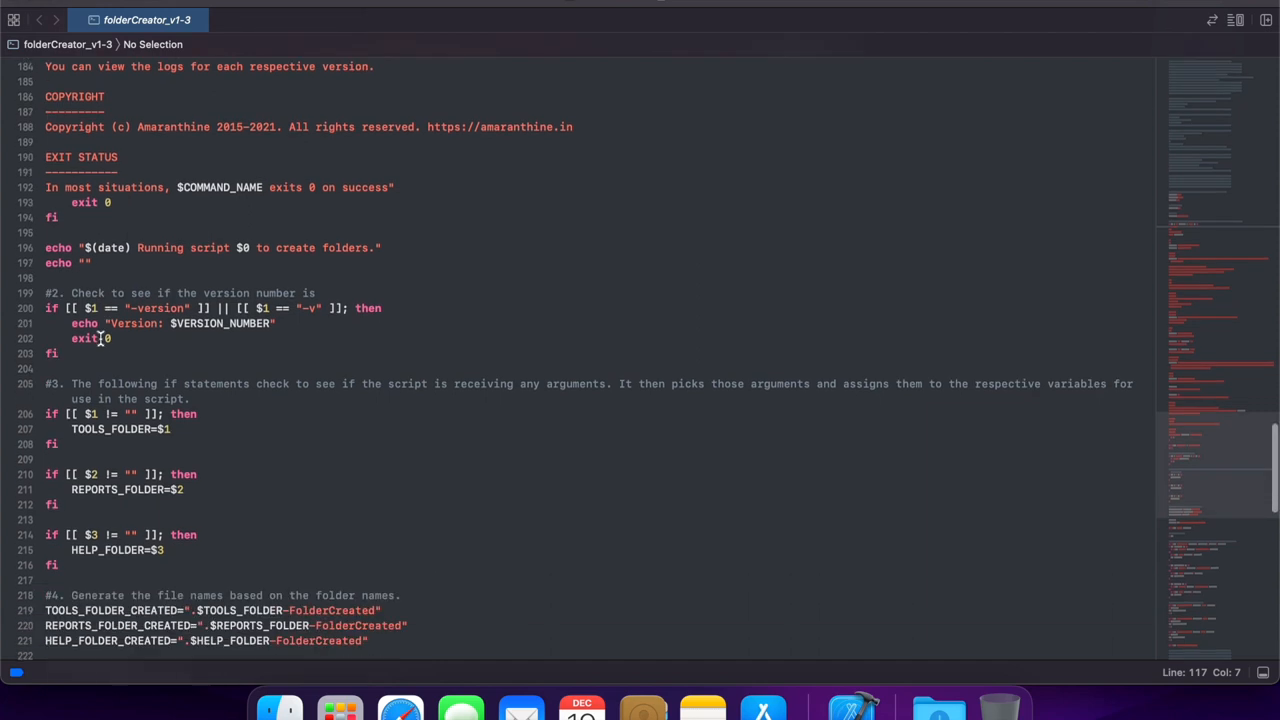
mouse_move(140, 296)
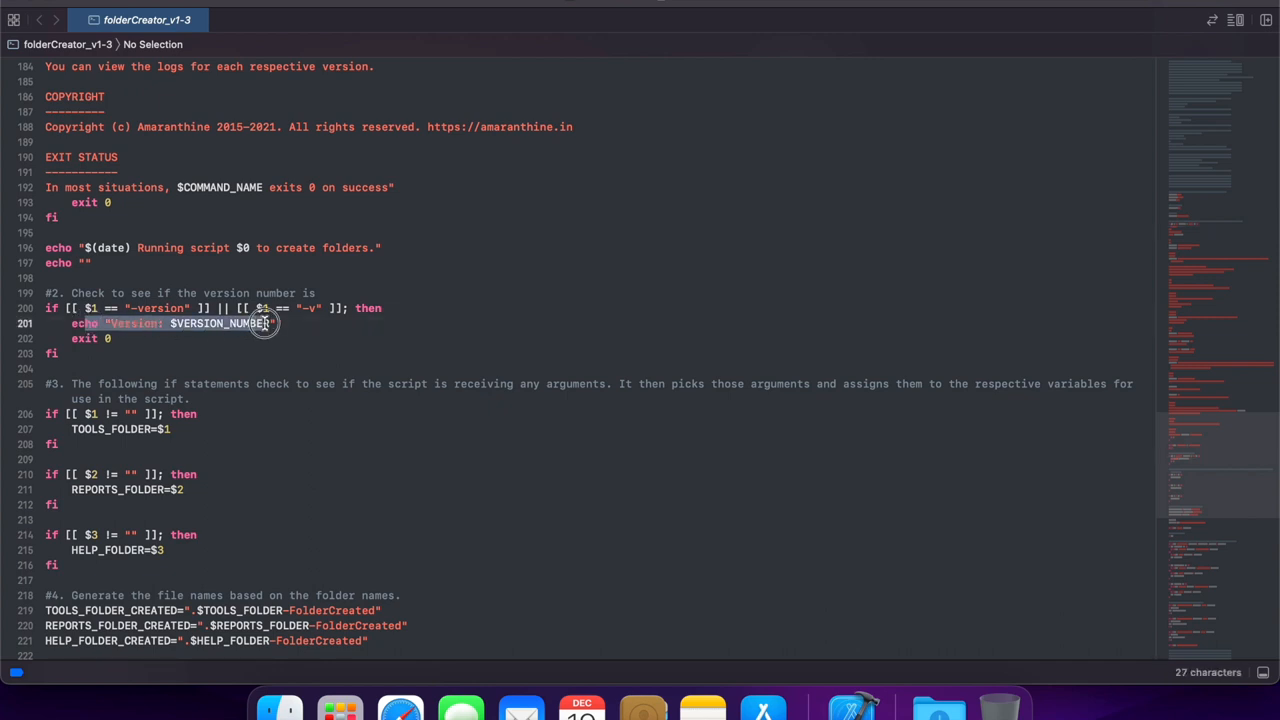
scroll("down", 3)
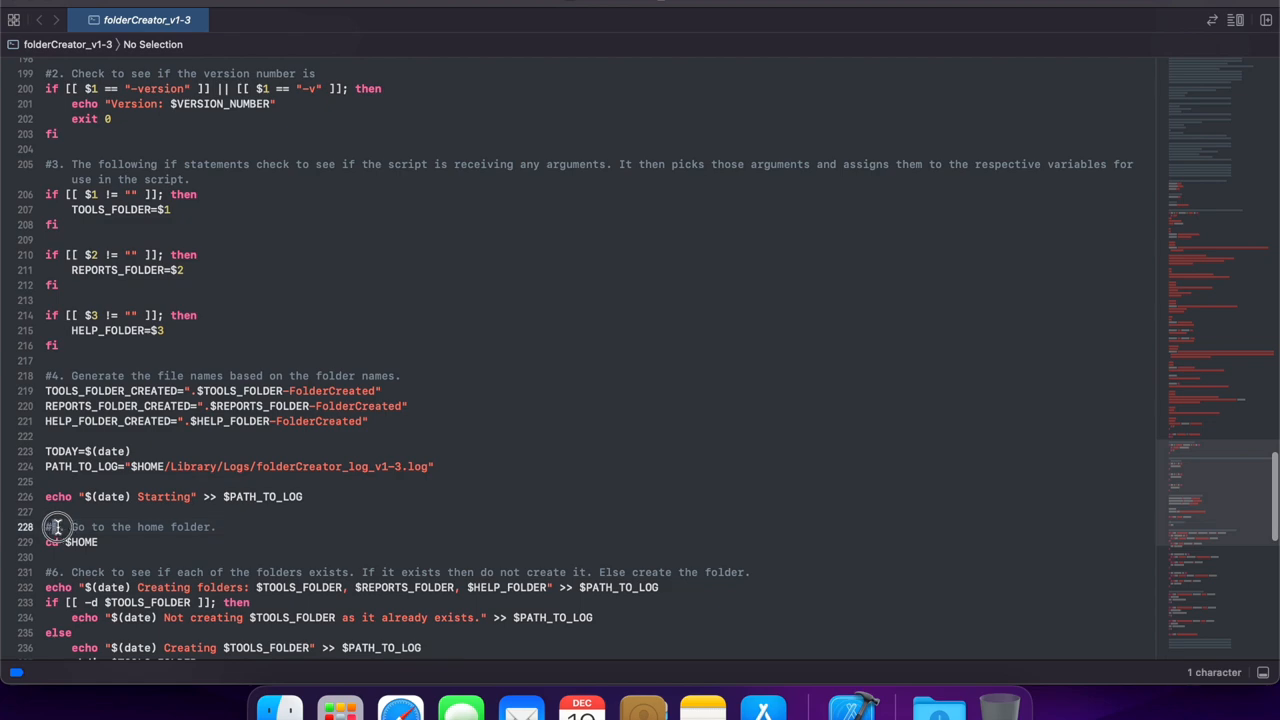
scroll("down", 3)
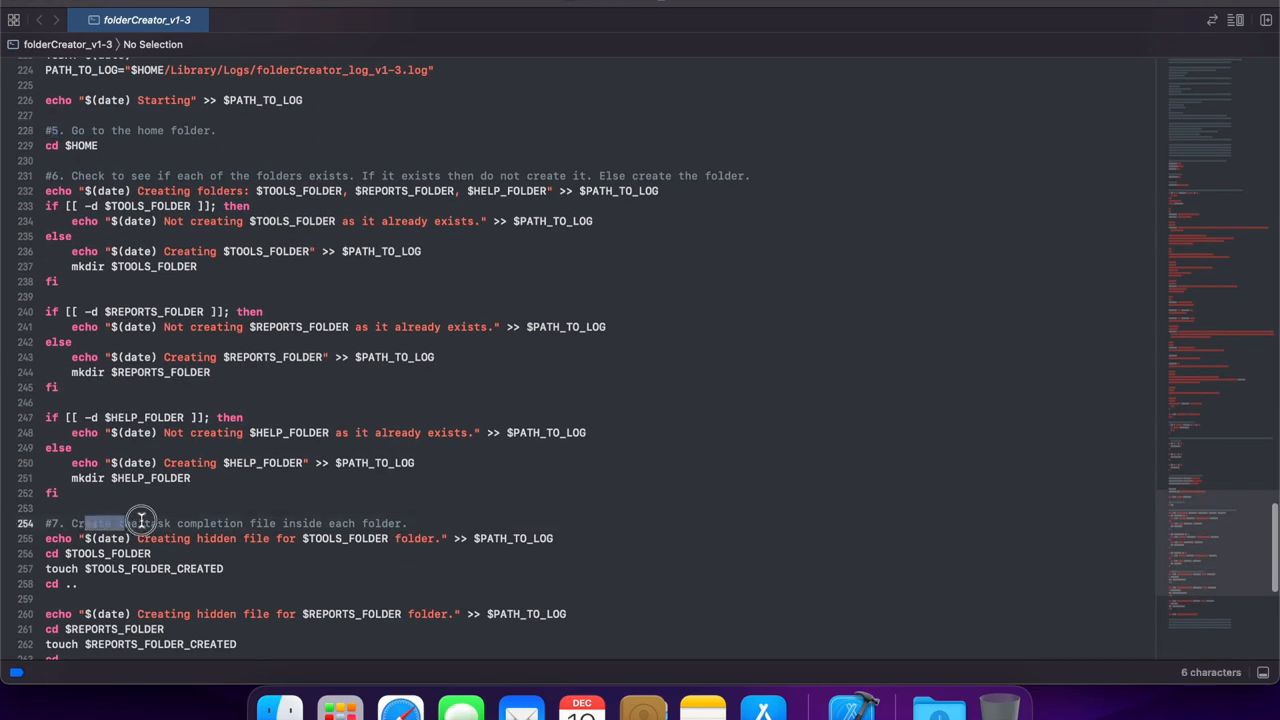
scroll("down", 3)
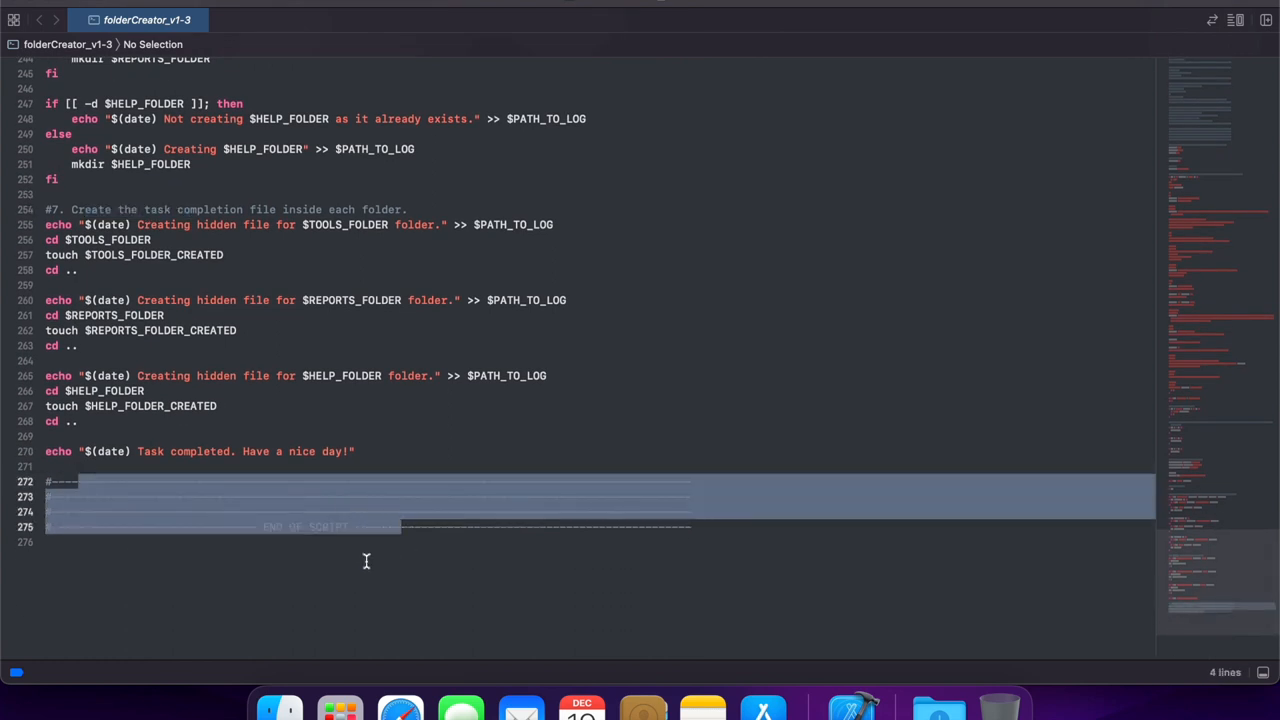
left_click(366, 542)
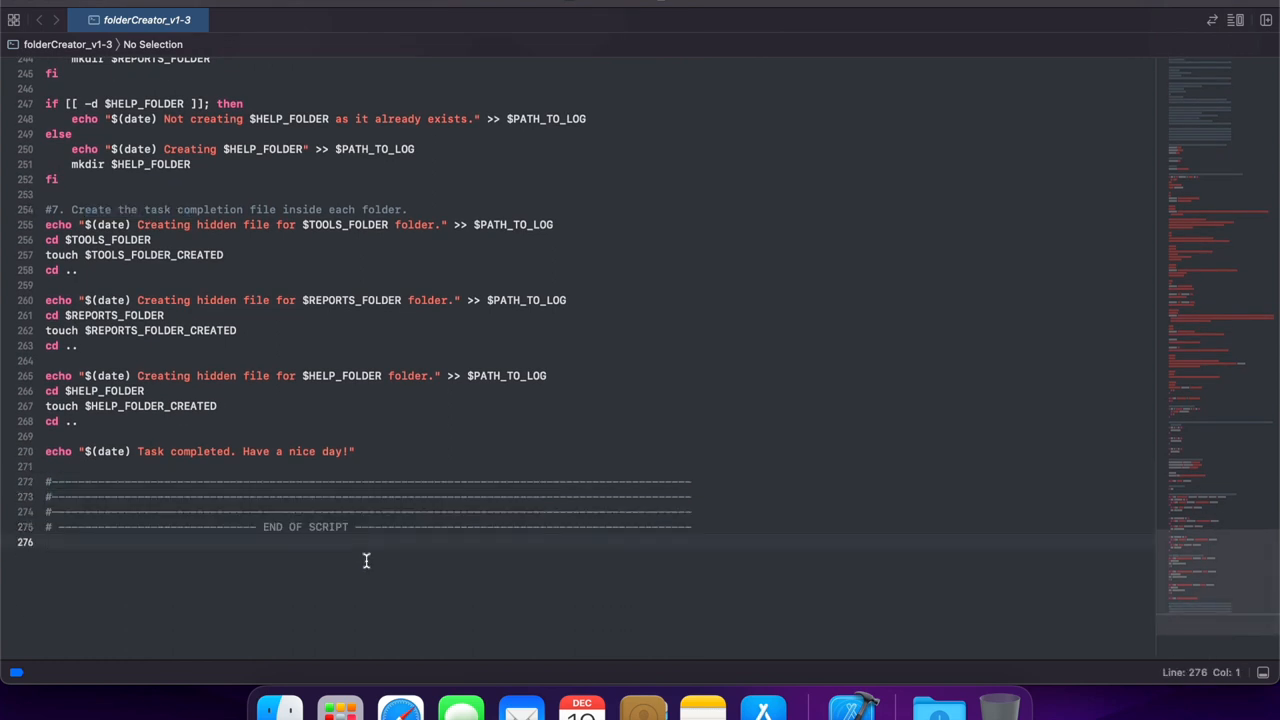
left_click(46, 540)
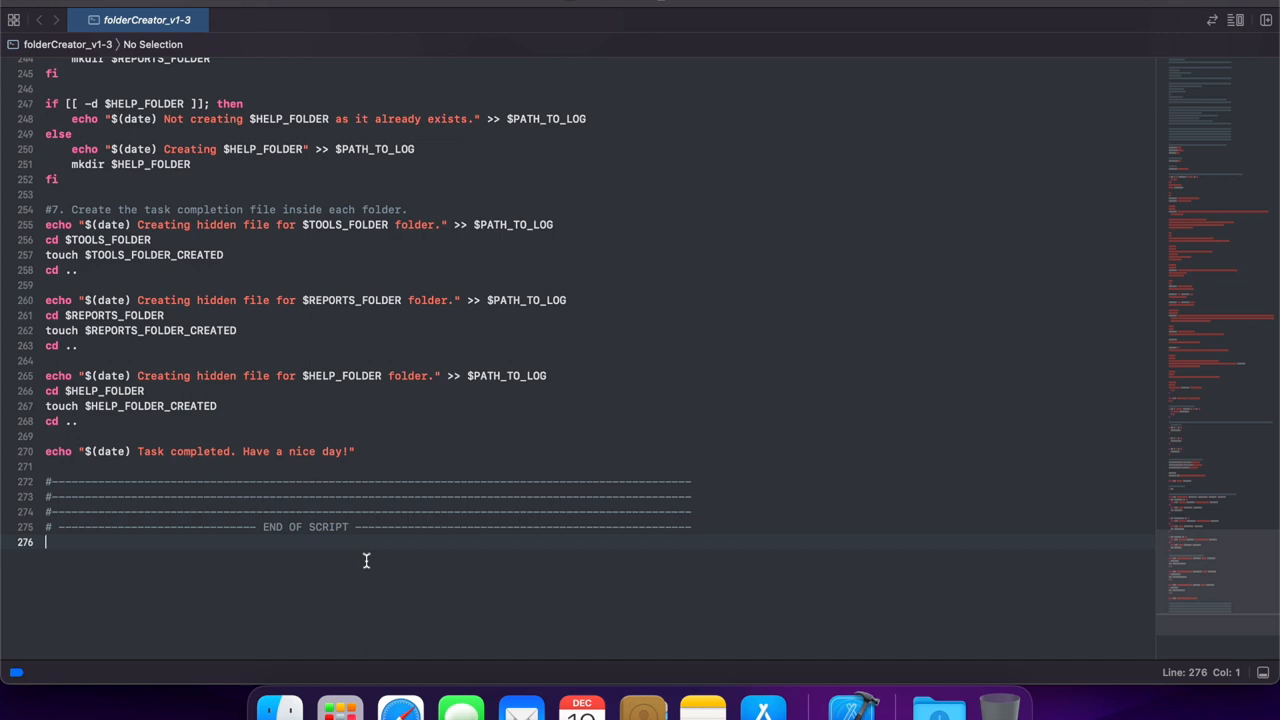
scroll("up", 3)
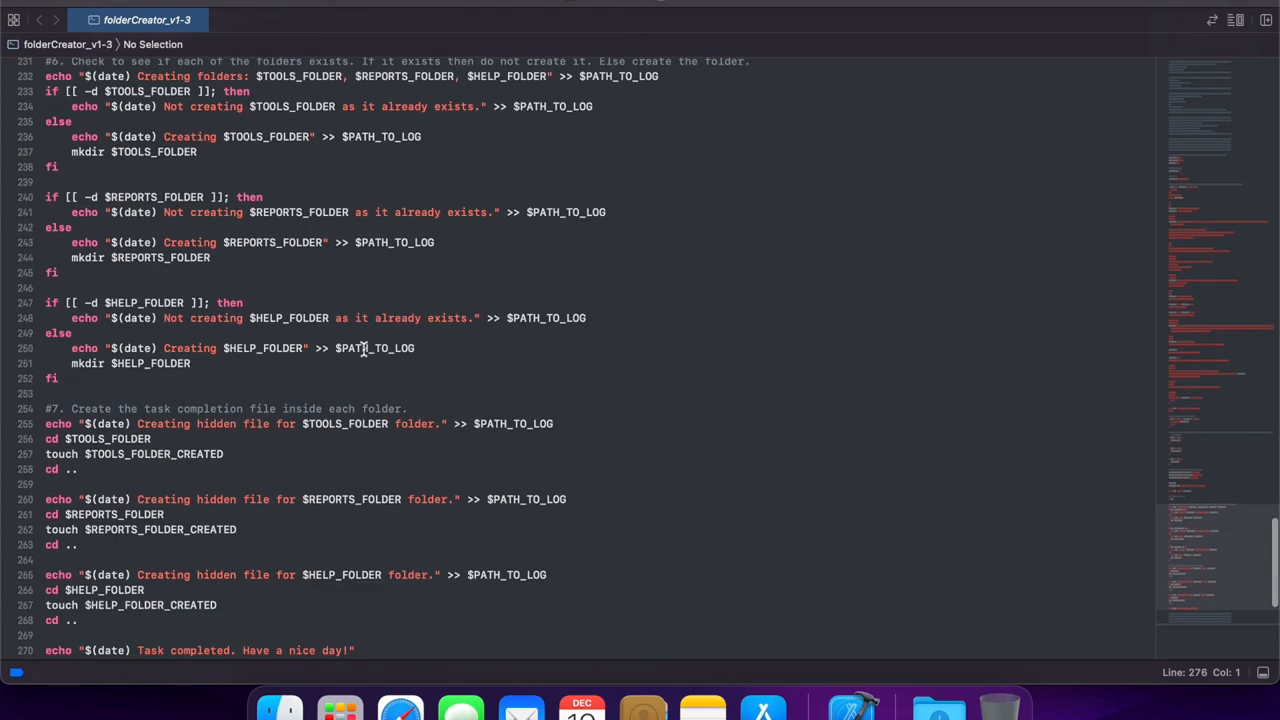
scroll("up", 3)
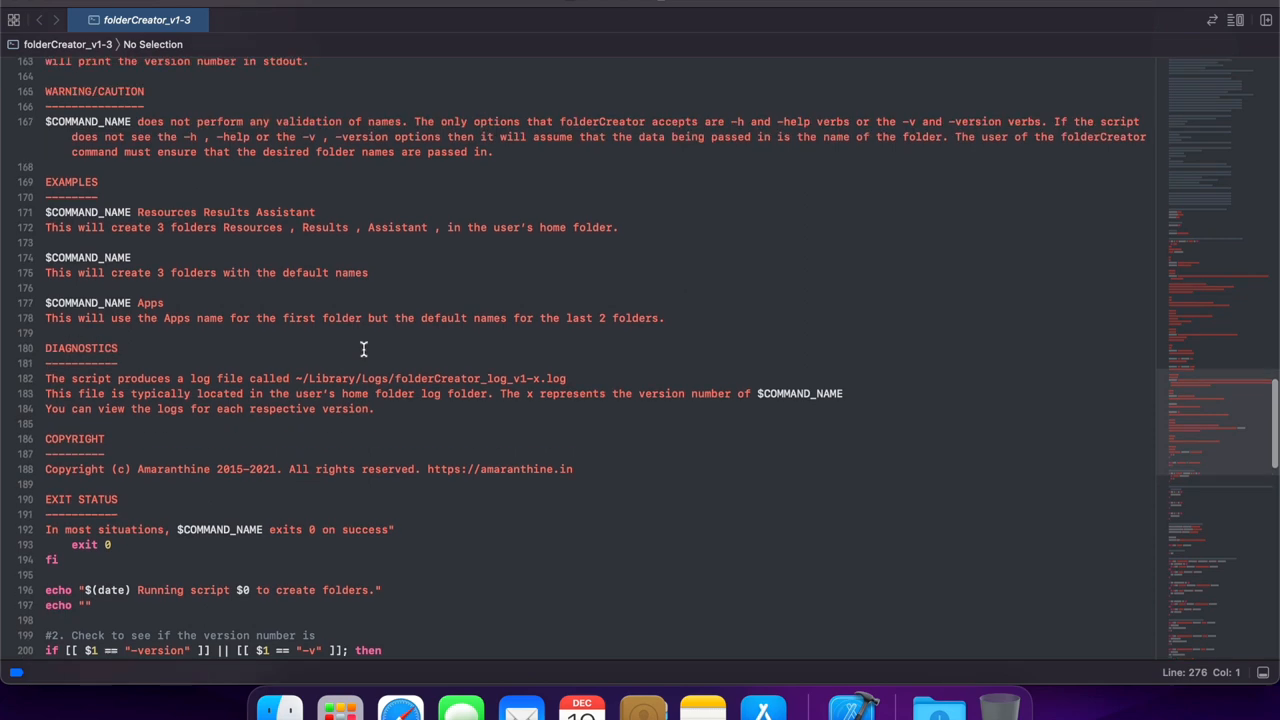
scroll("up", 3)
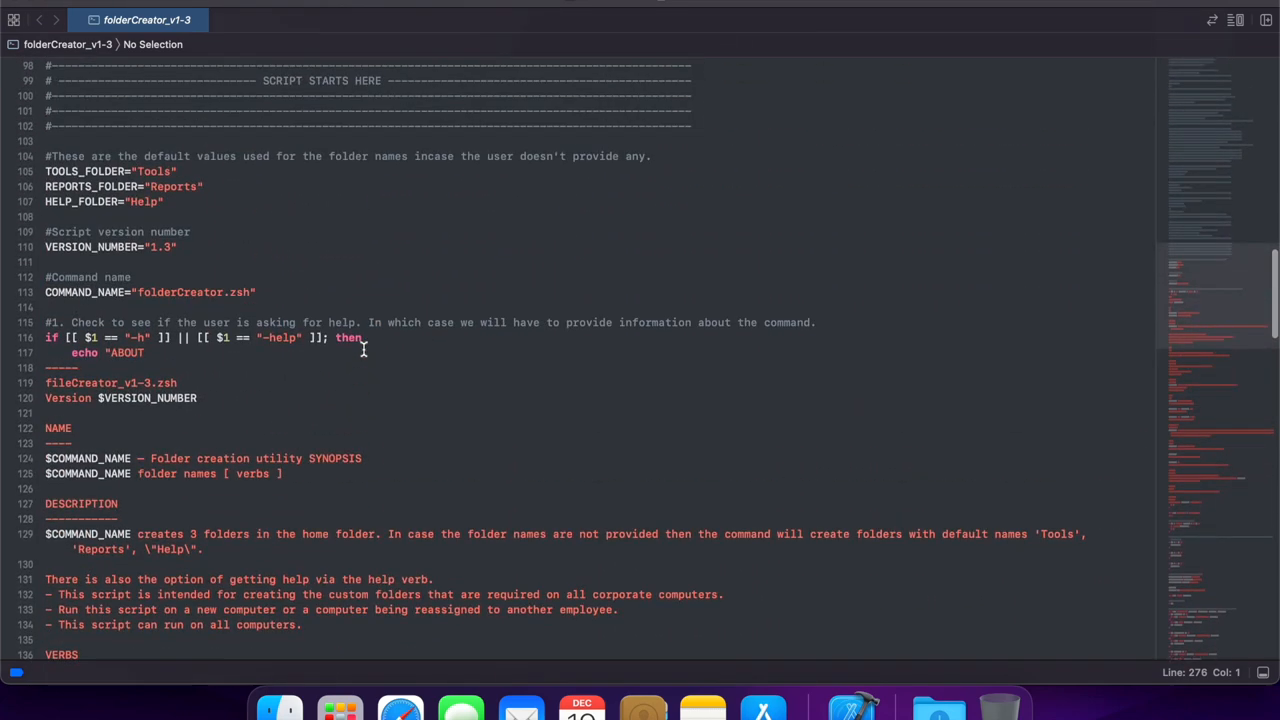
scroll("up", 3)
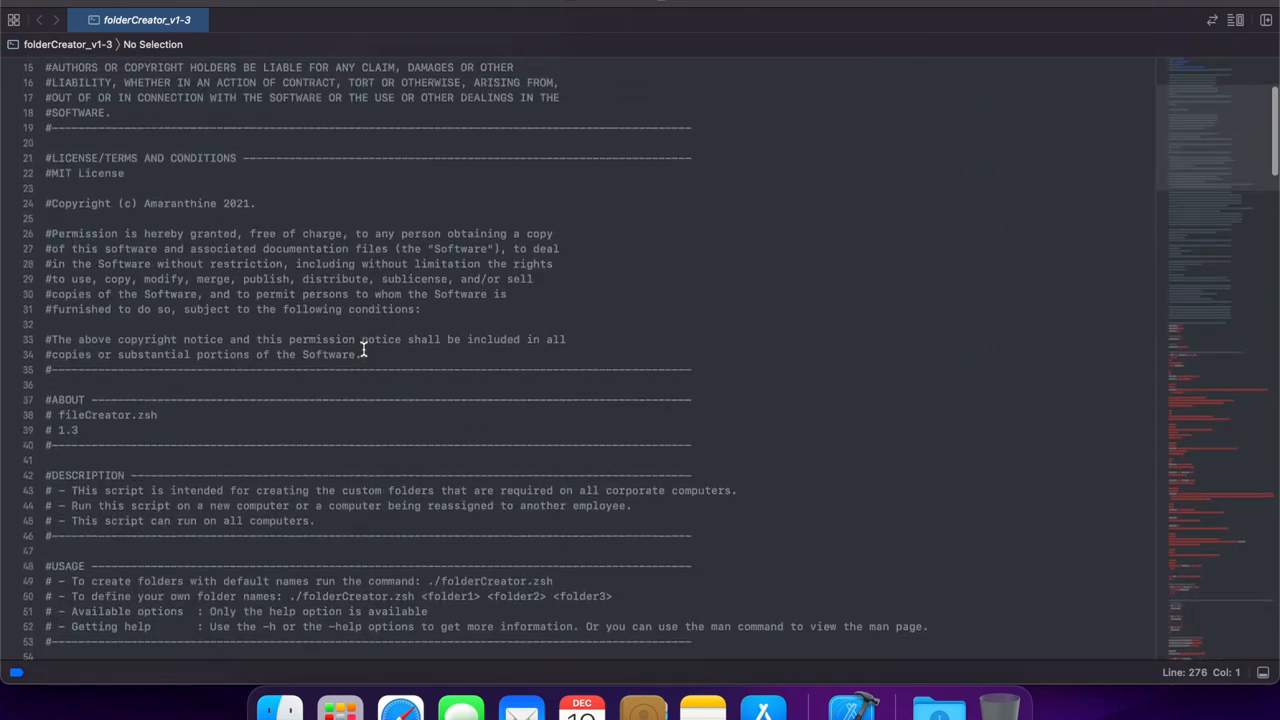
scroll("up", 3)
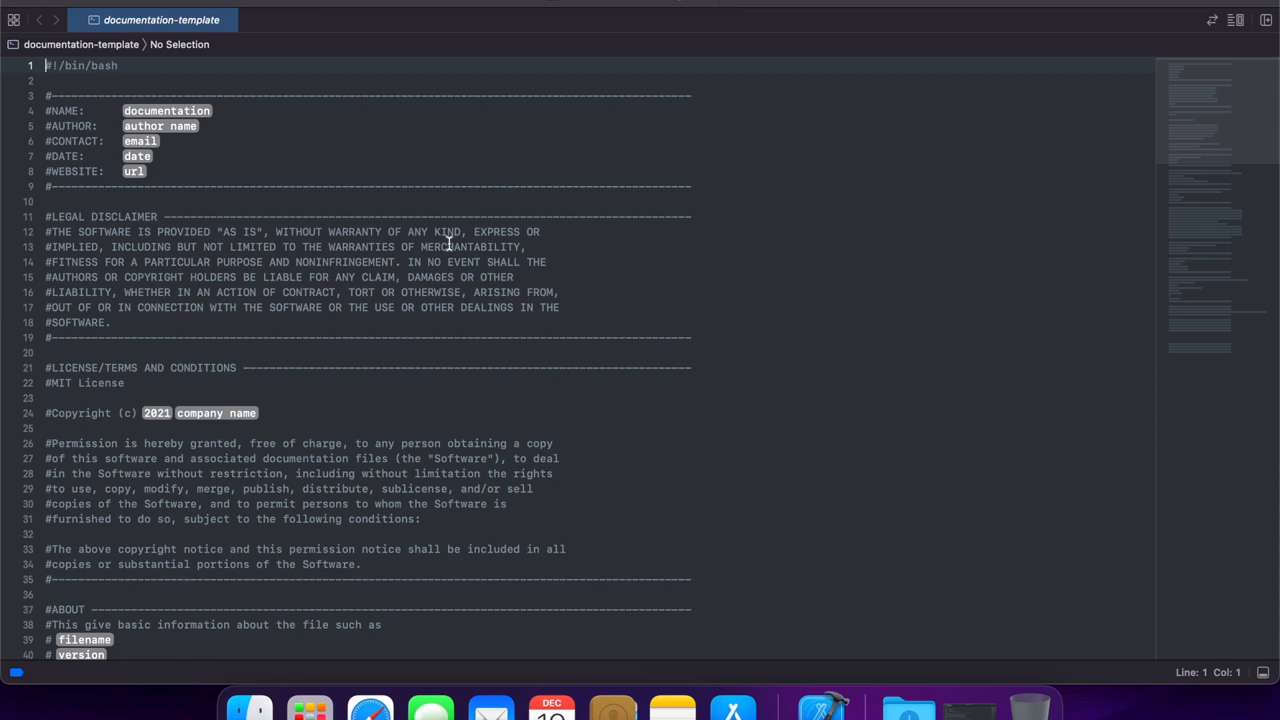
Scroll through the documentation template's placeholder sections from top to bottom and back.
scroll("down", 3)
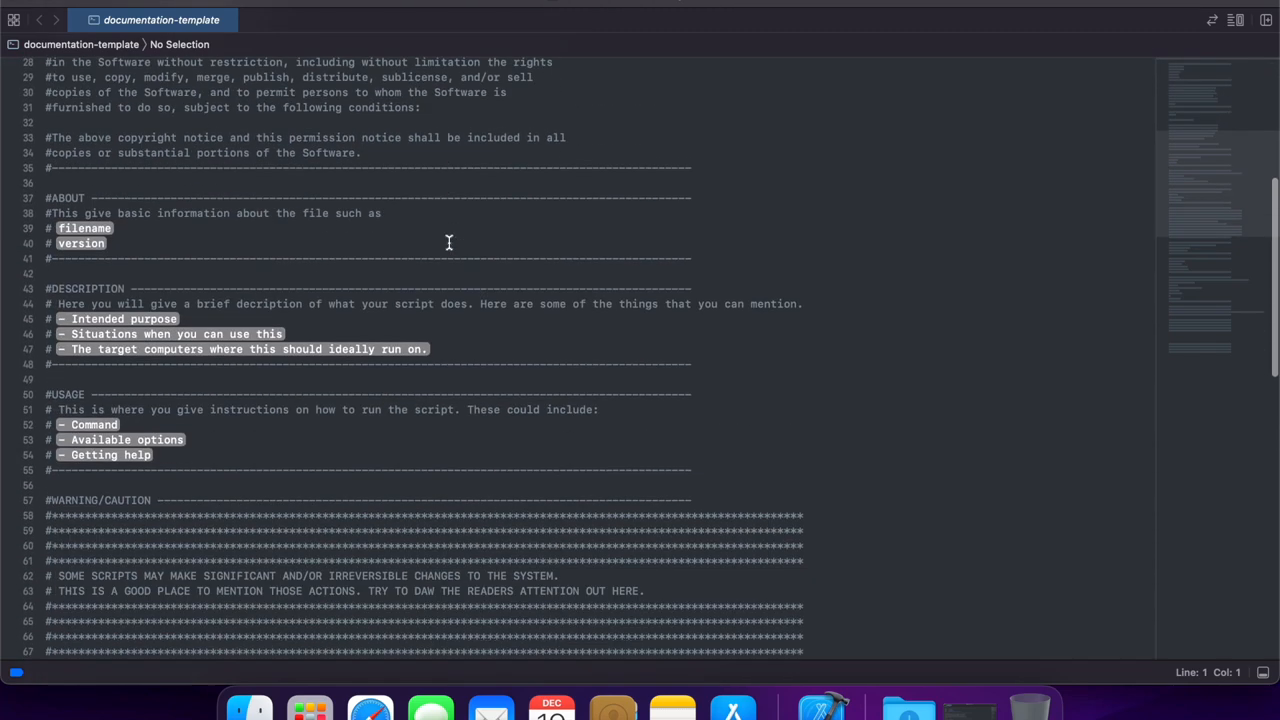
scroll("down", 3)
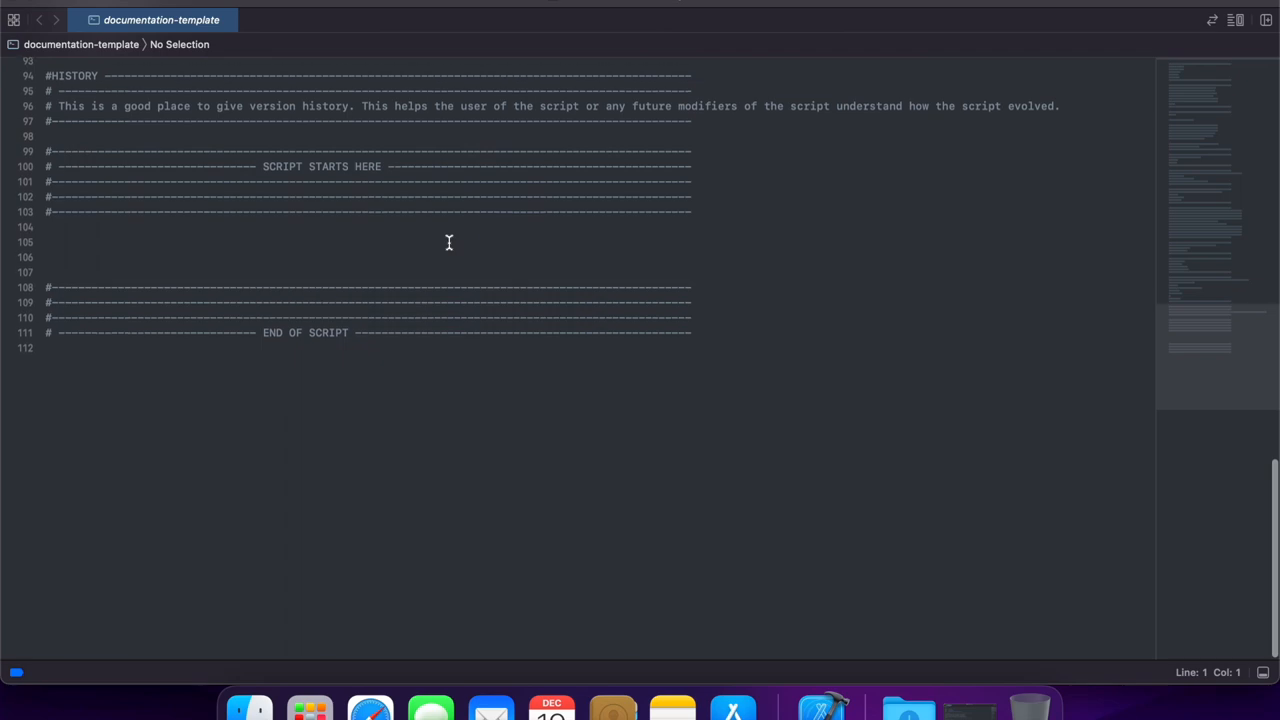
scroll("up", 3)
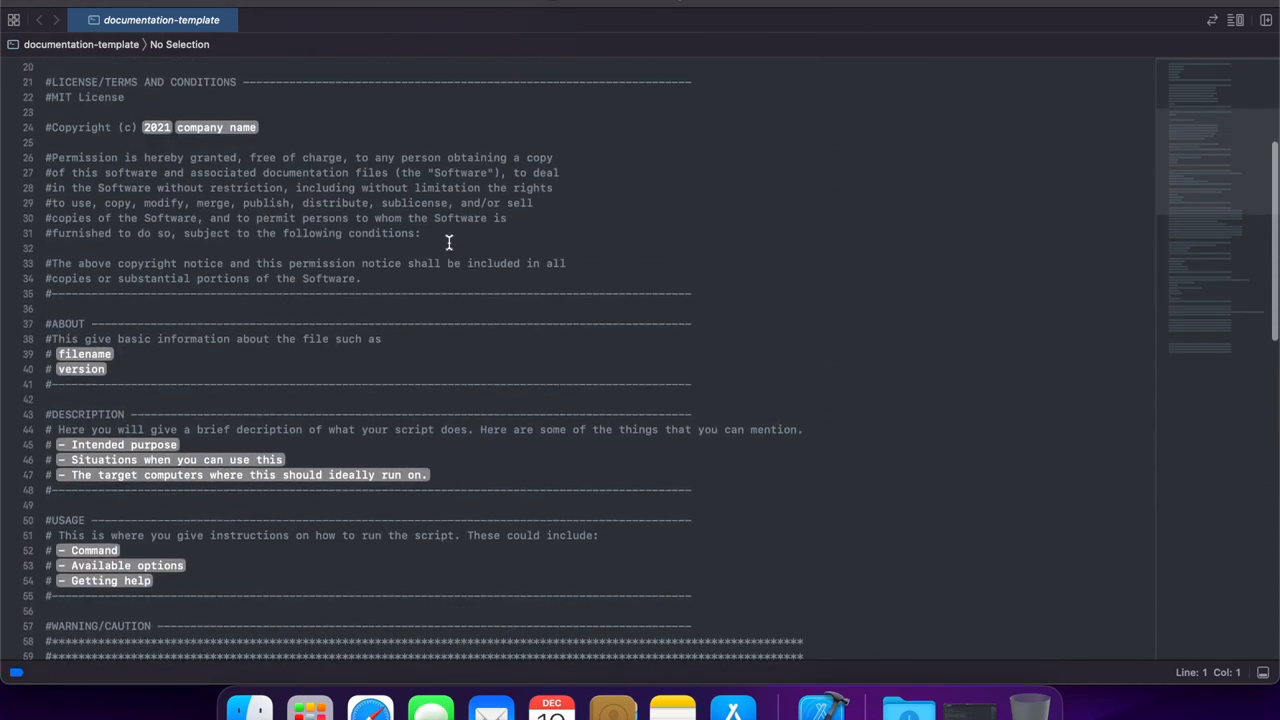
scroll("up", 3)
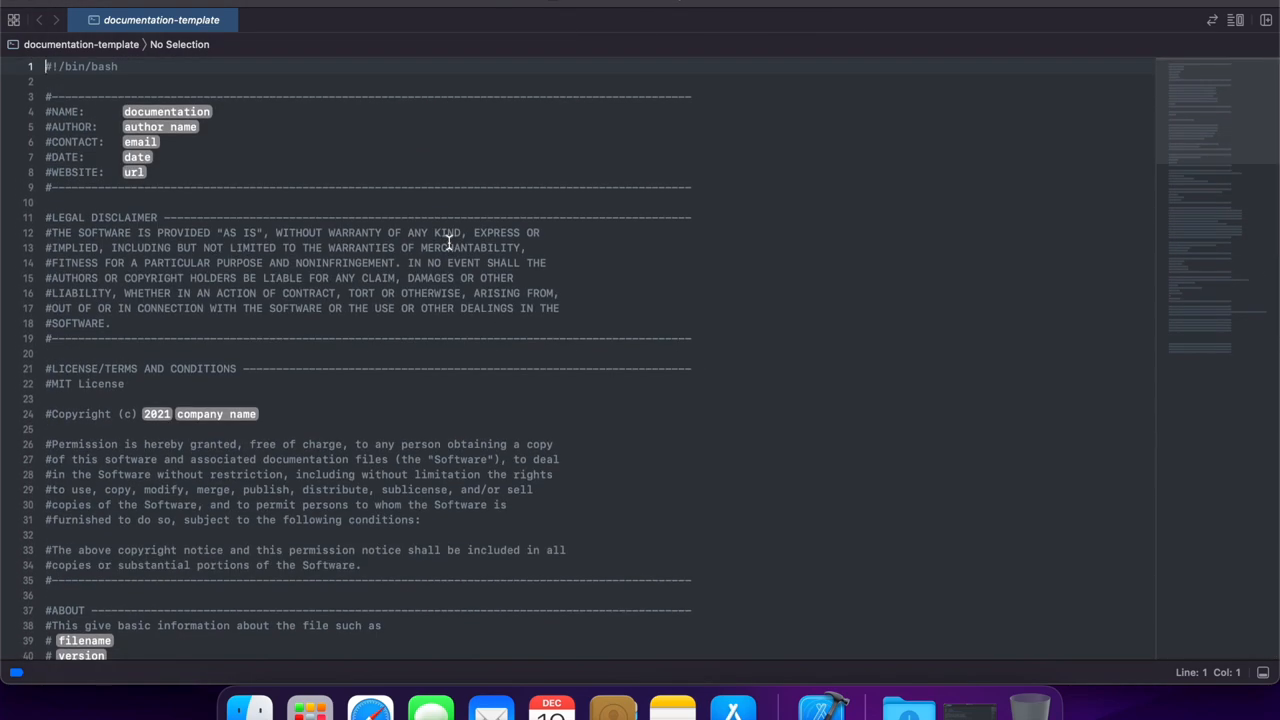